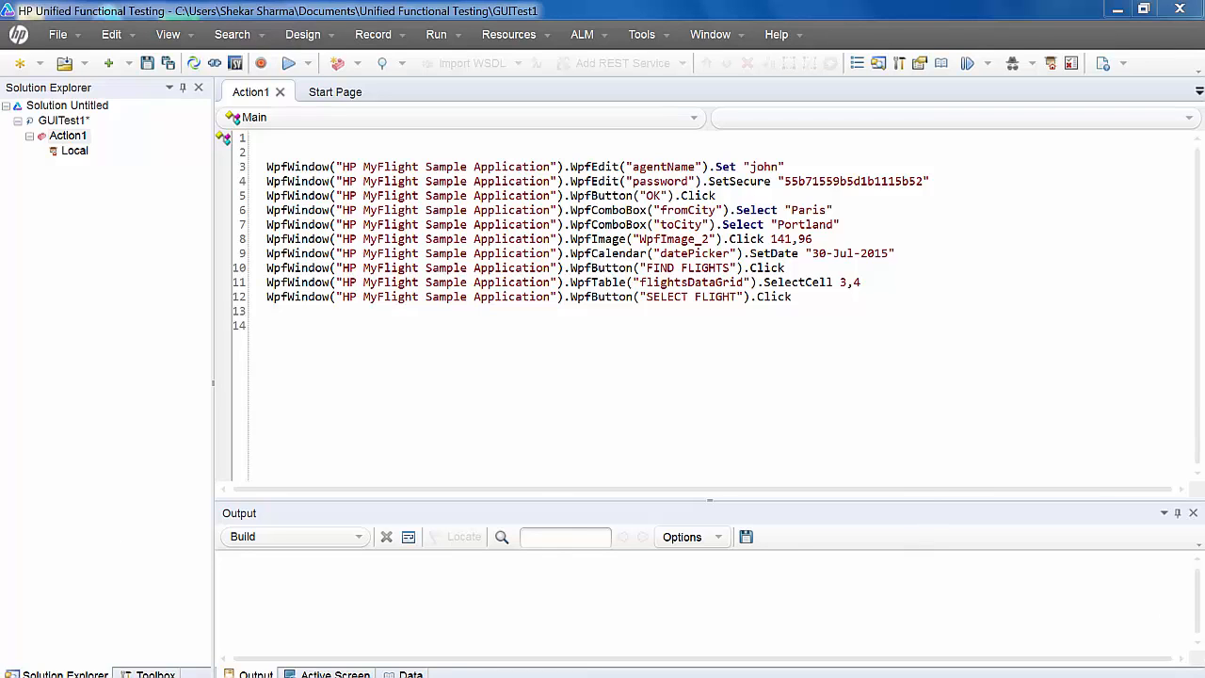
- Launch the MyFlight sample app and run the test through to the $153.47 flight details page
click(12, 670)
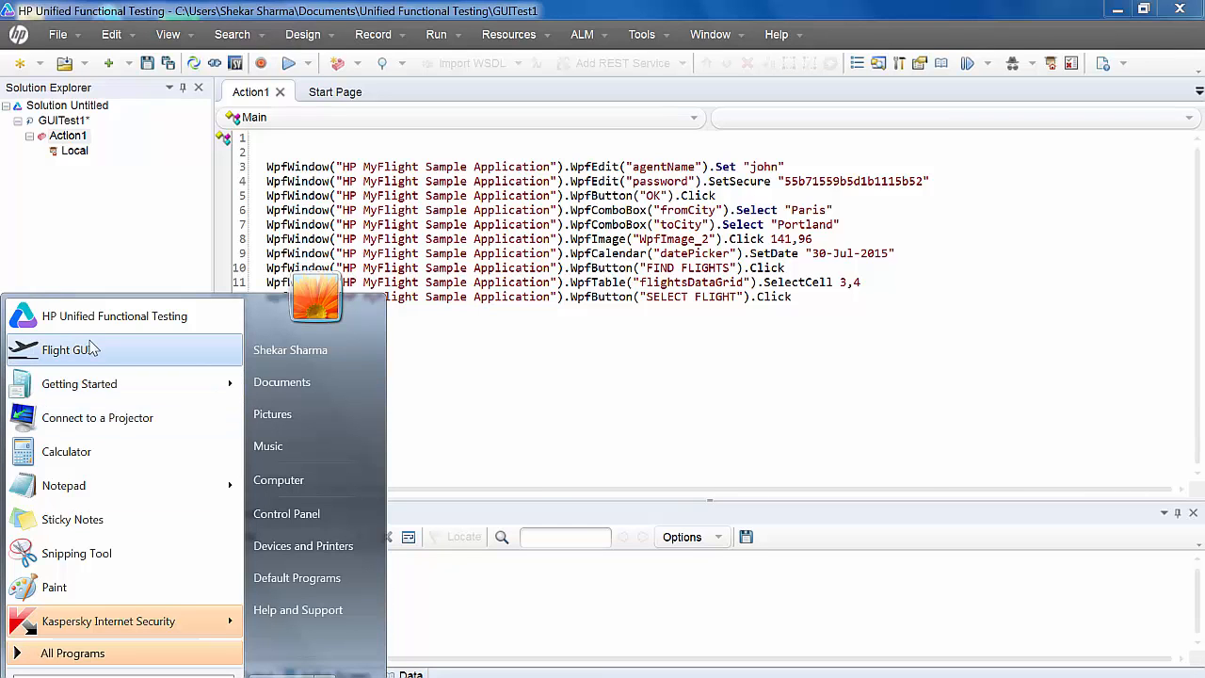
click(71, 348)
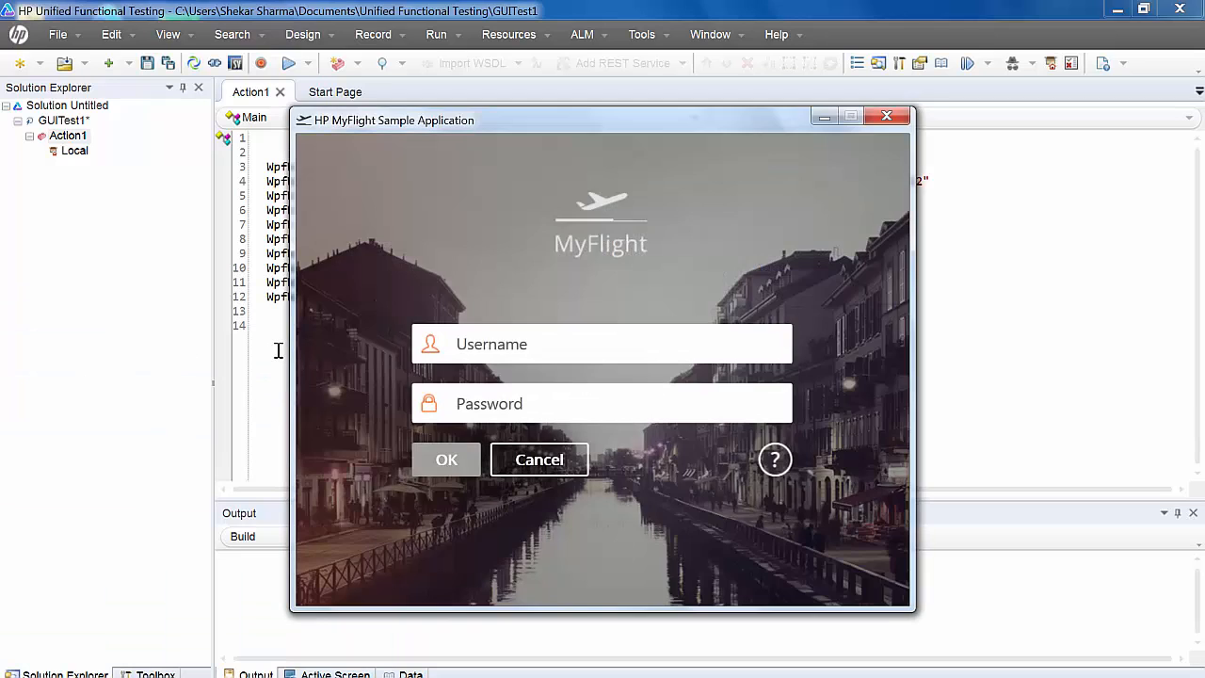
click(293, 64)
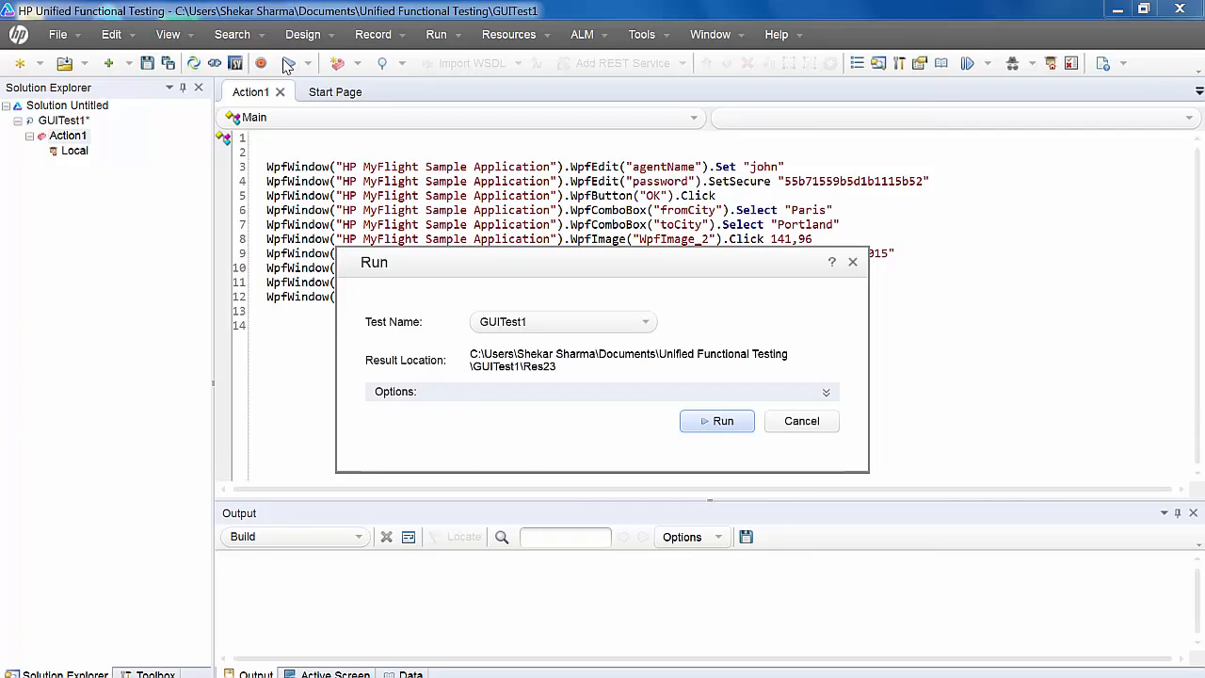
click(715, 422)
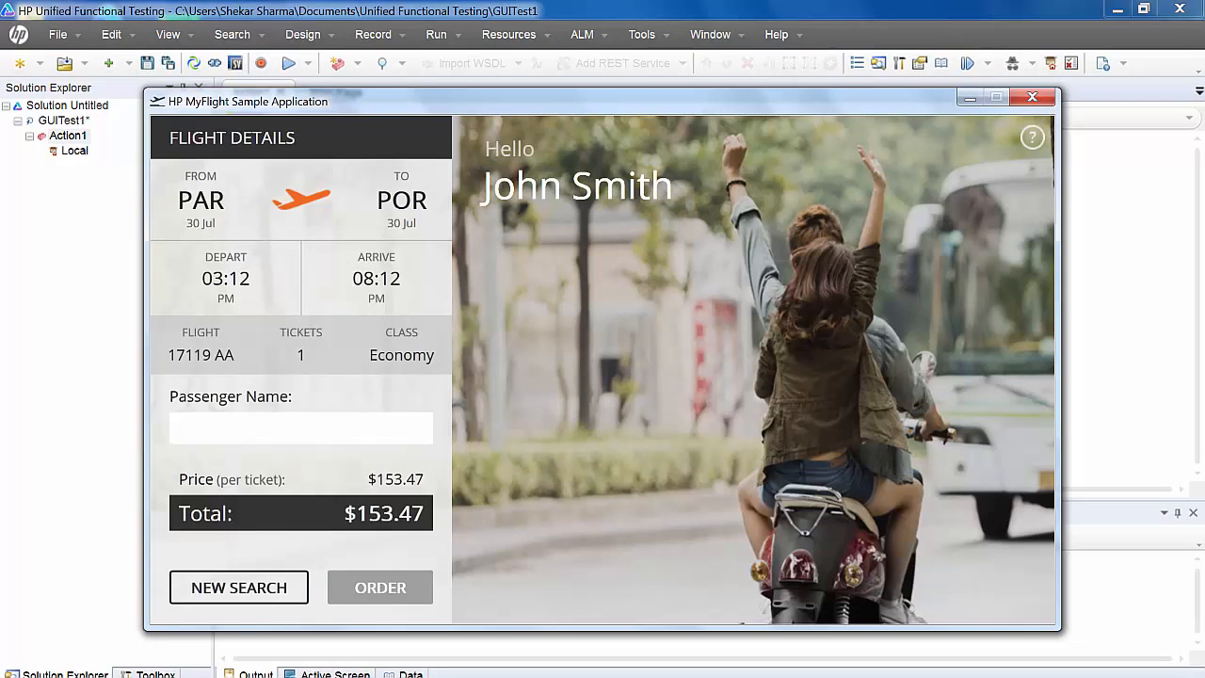
mouse_move(486, 550)
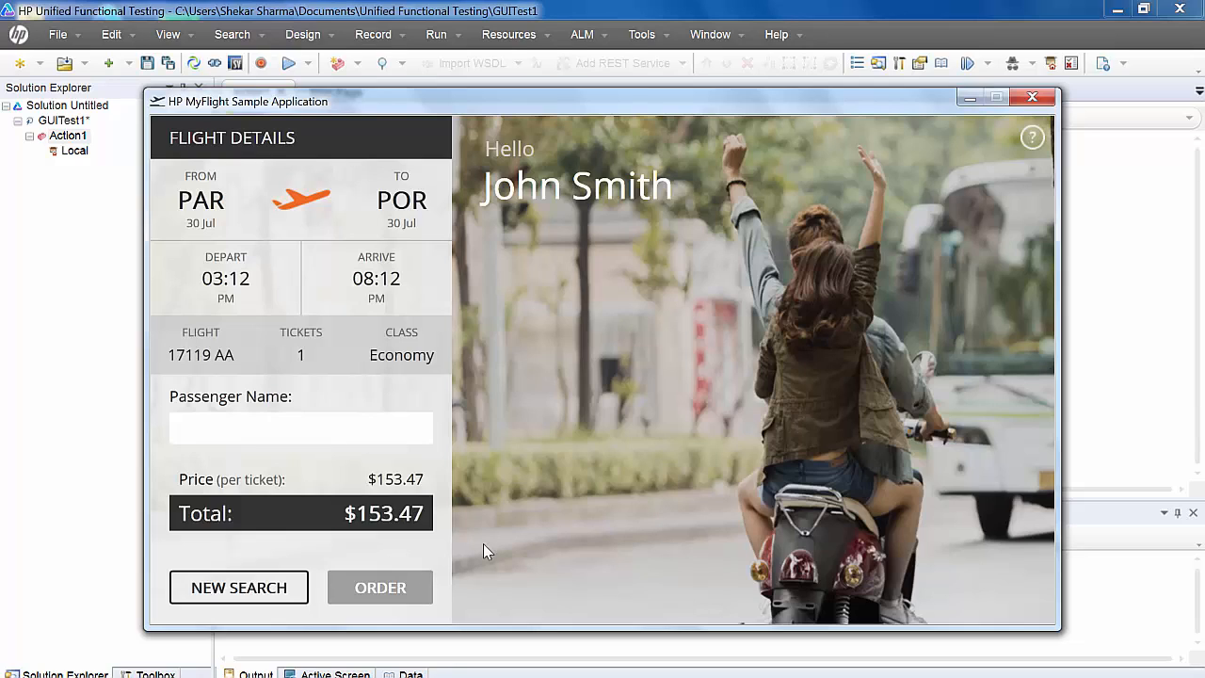
mouse_move(824, 380)
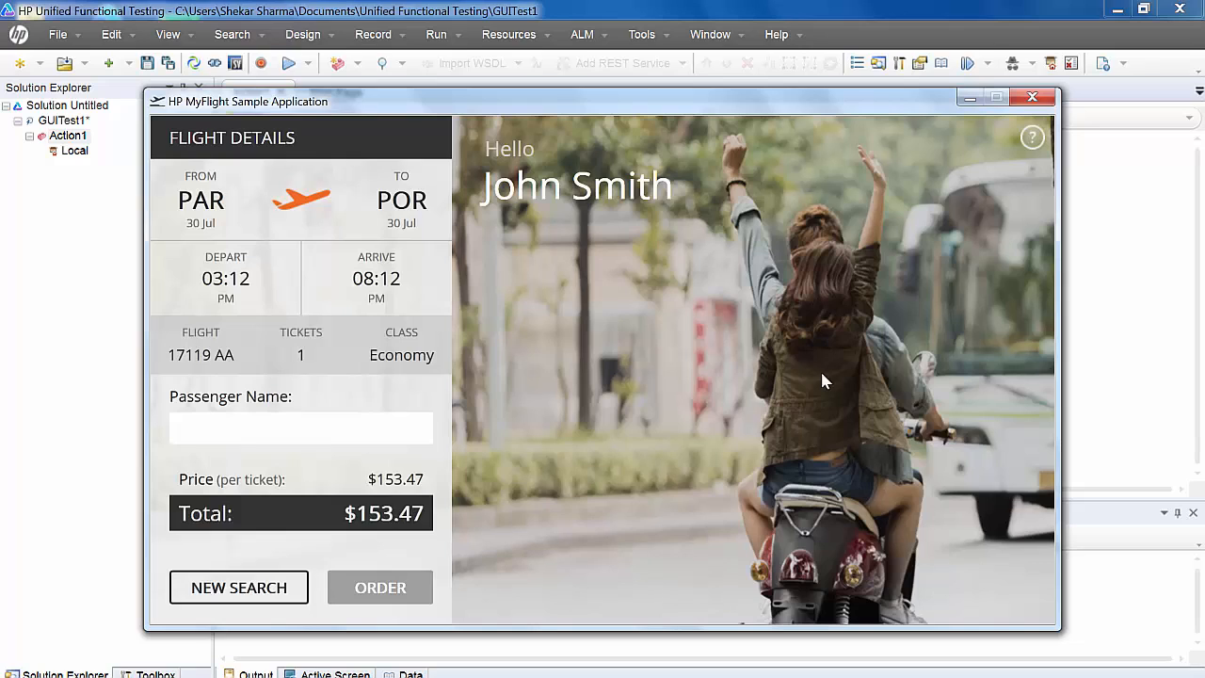
mouse_move(1122, 243)
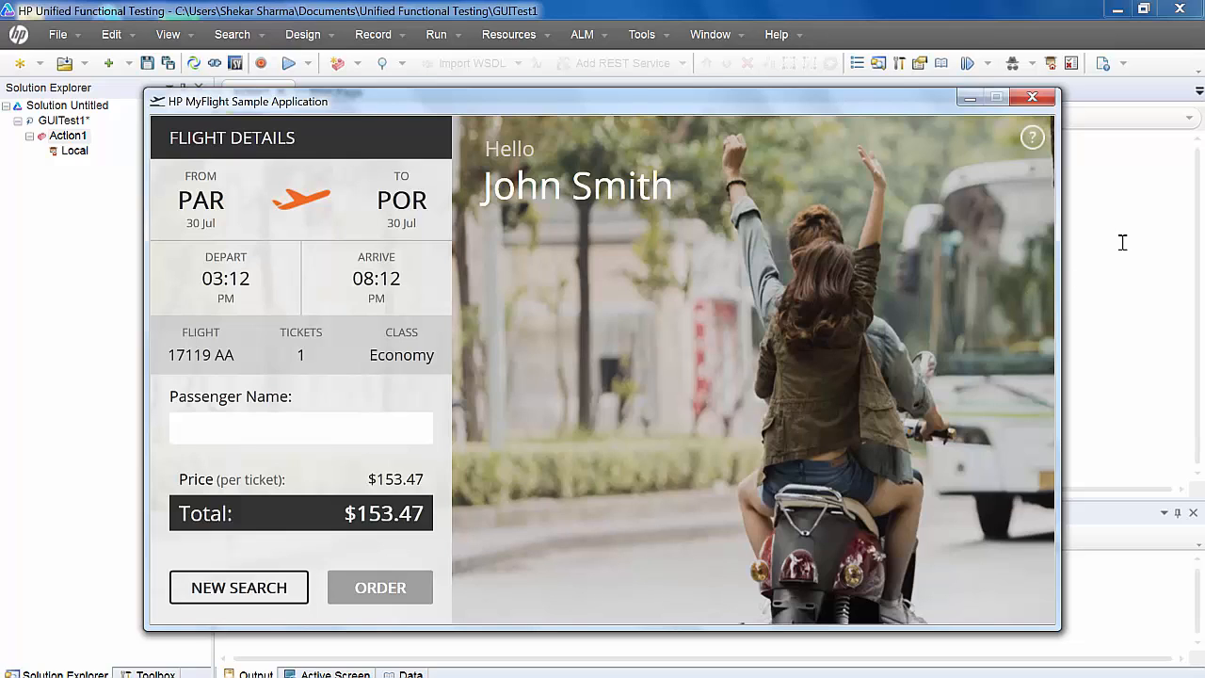
mouse_move(260, 64)
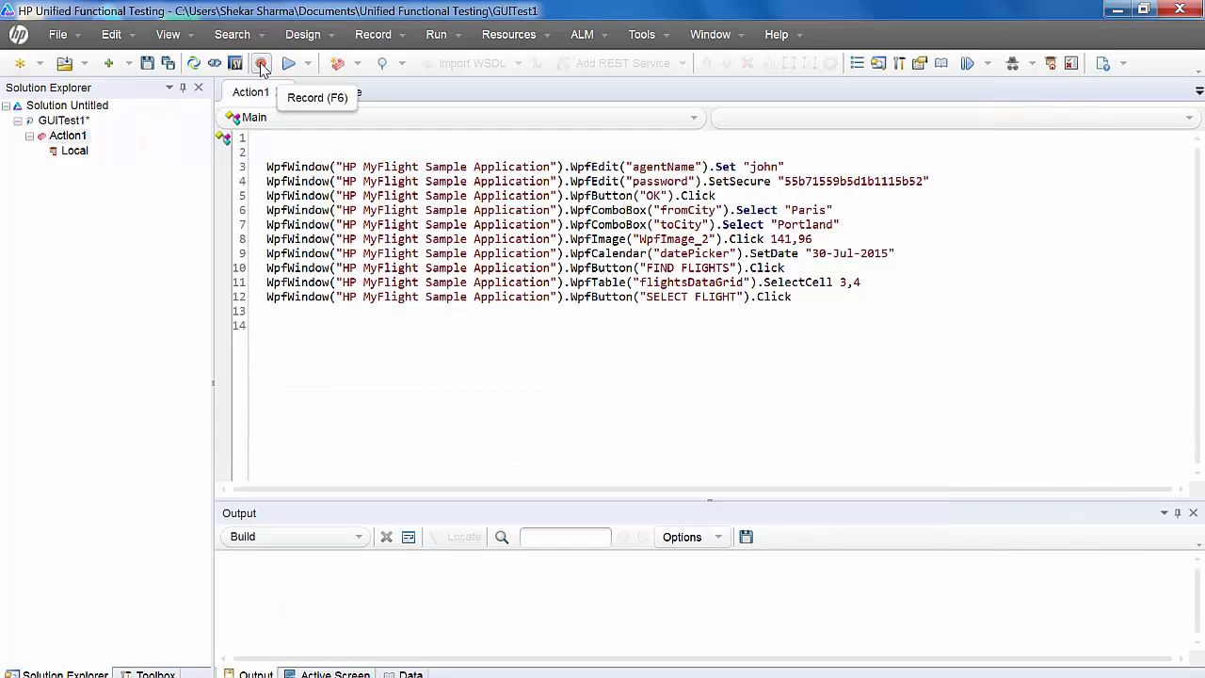
- Resume recording and insert a Standard Output Value on the $153.47 price WpfObject
click(261, 64)
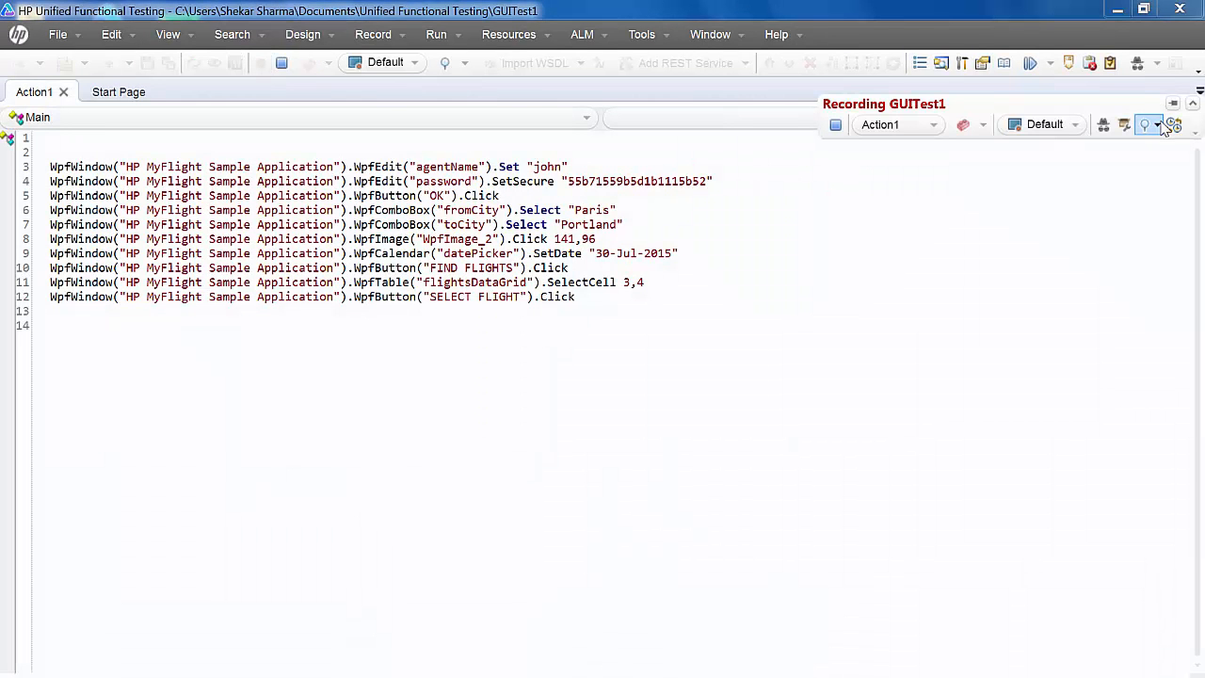
click(1146, 124)
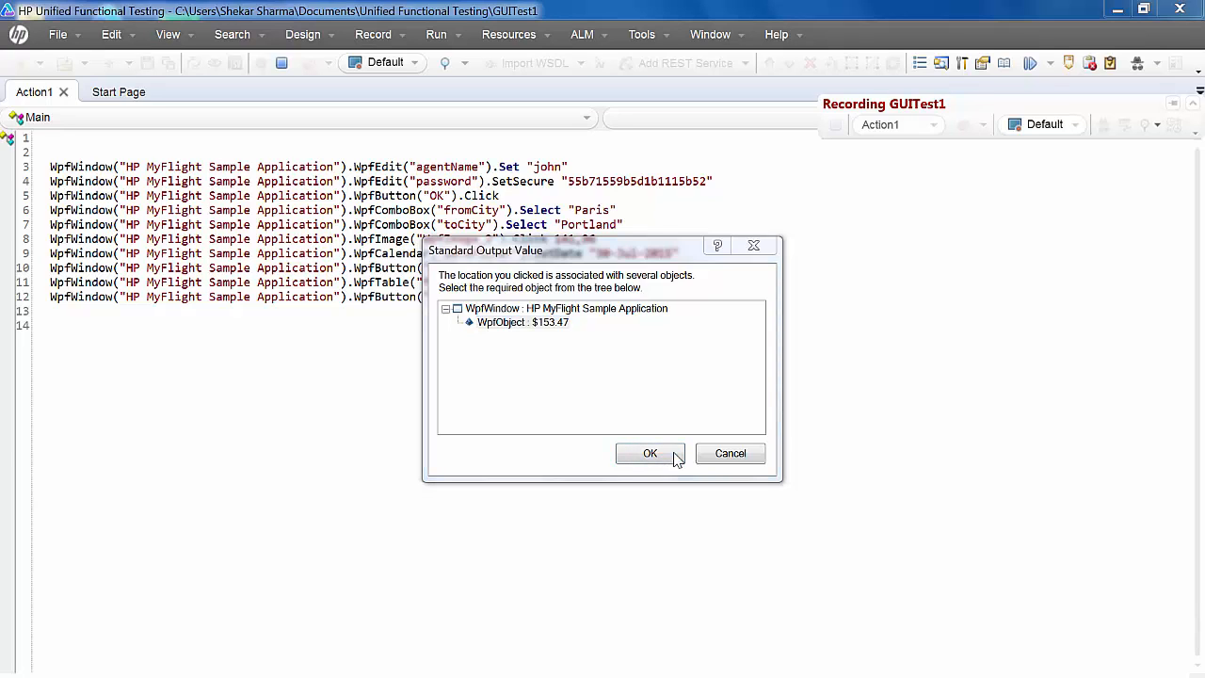
click(649, 452)
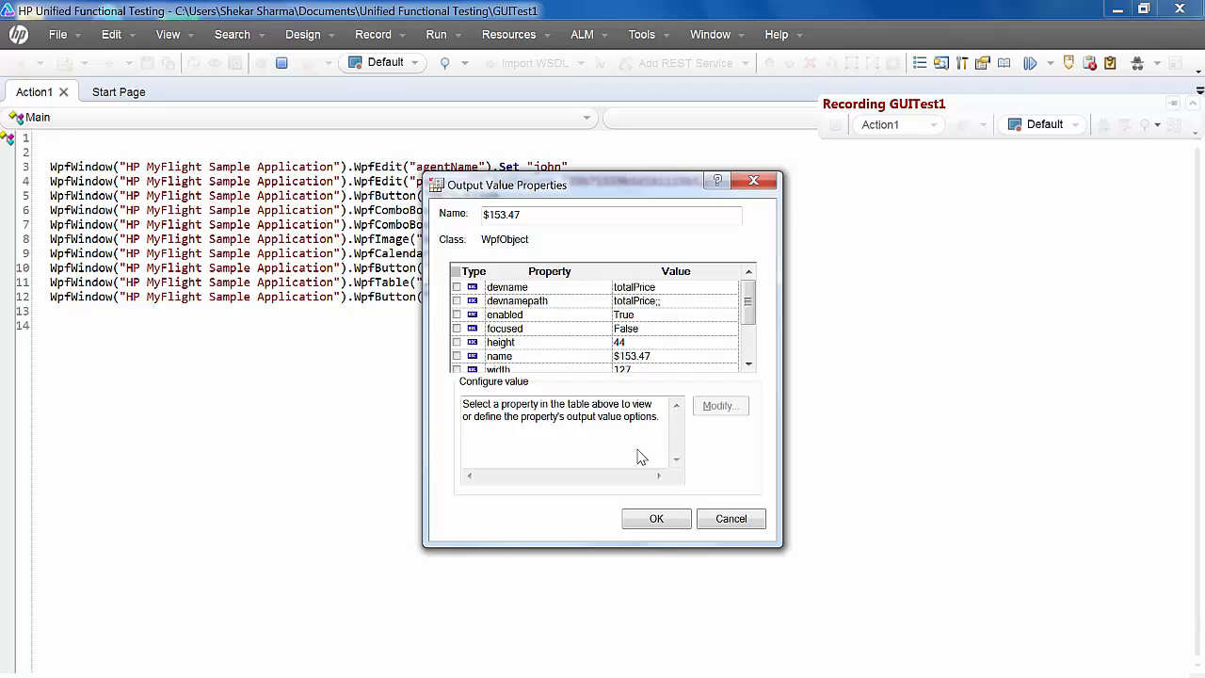
mouse_move(668, 410)
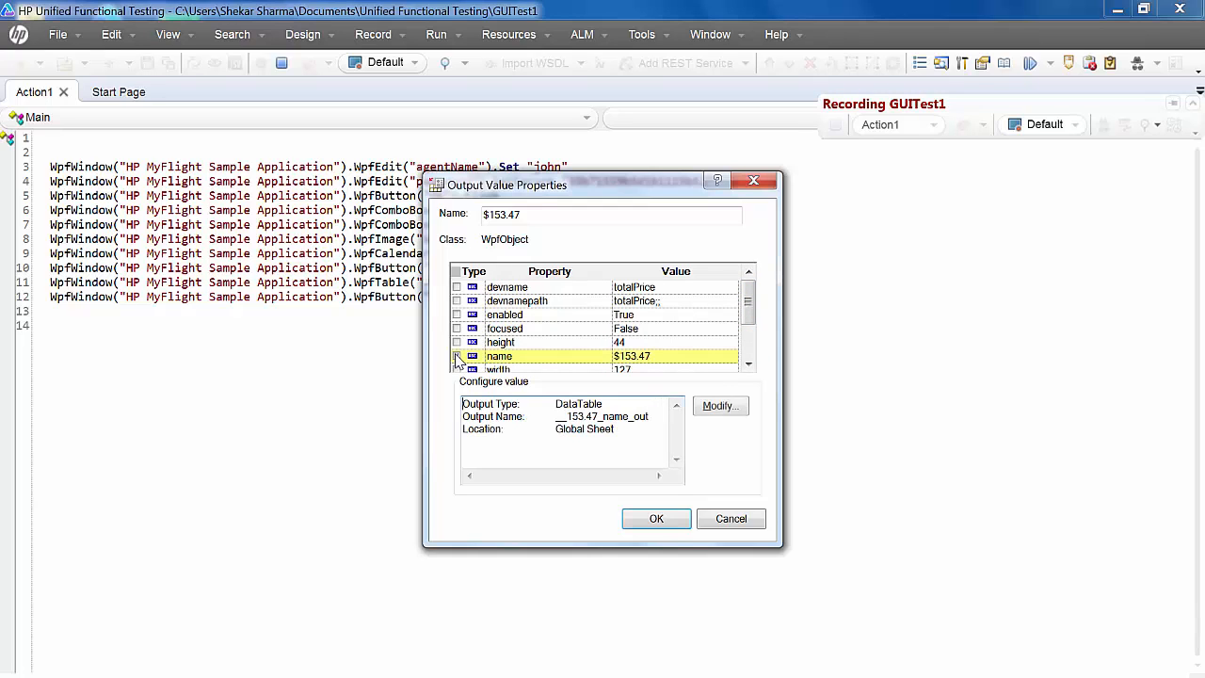
- Send the name property to a data table column renamed Price
click(457, 356)
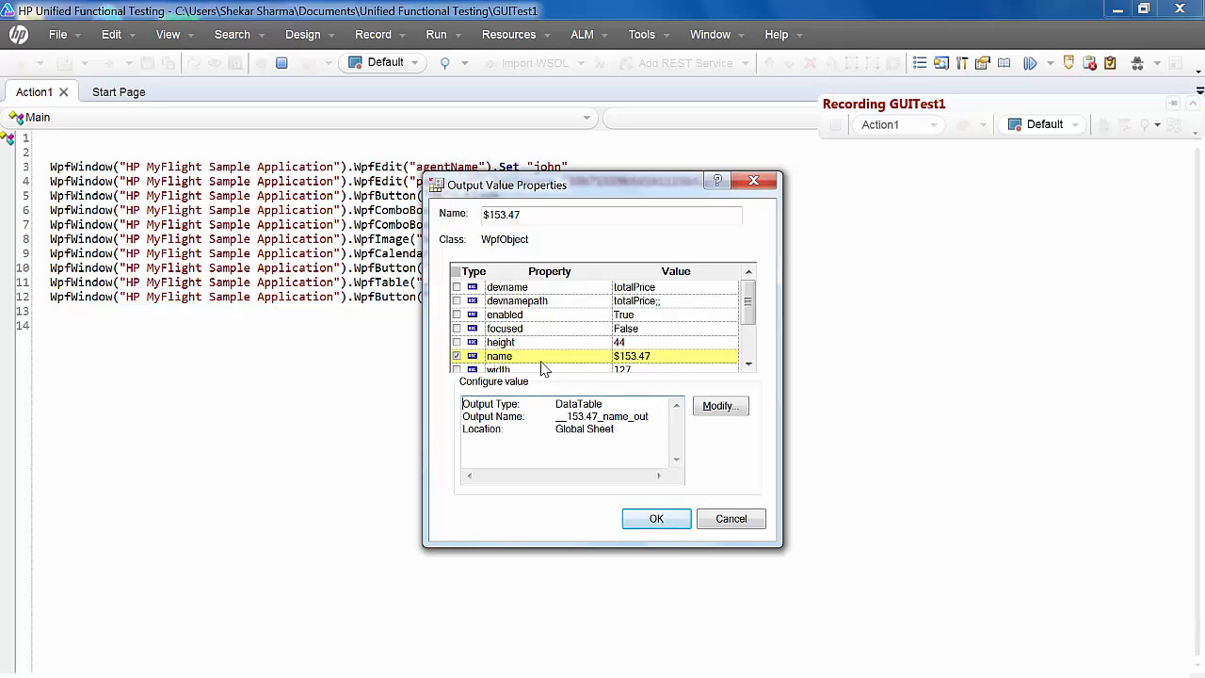
mouse_move(719, 407)
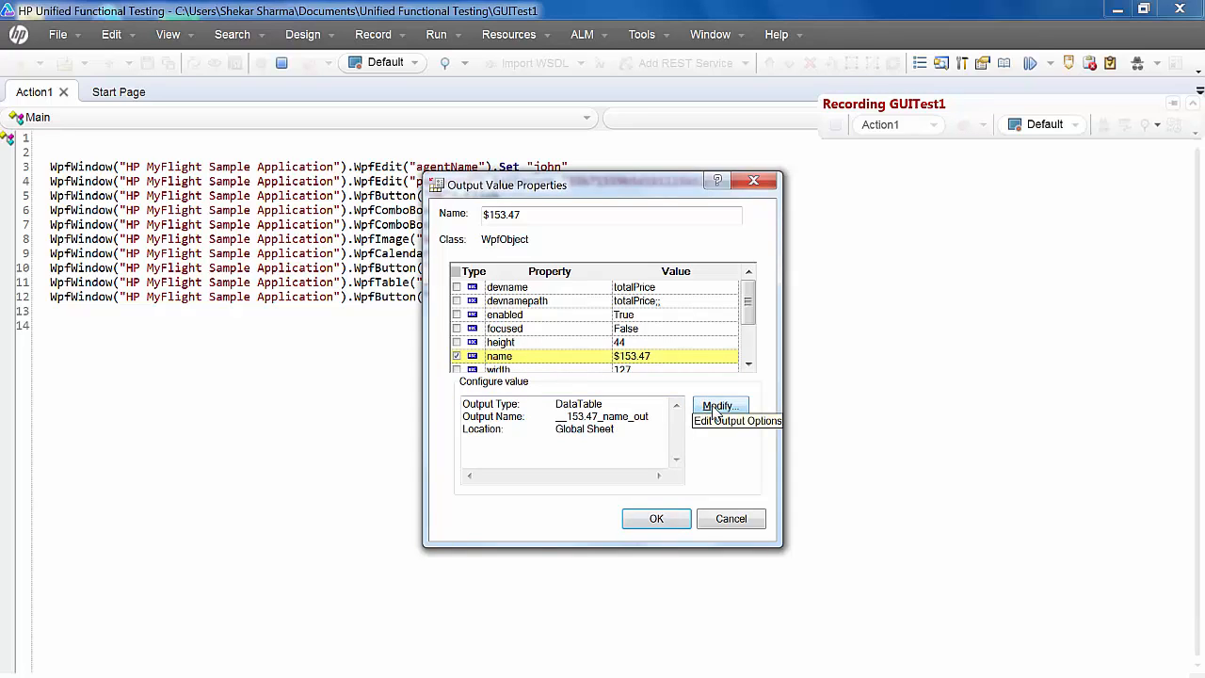
click(718, 406)
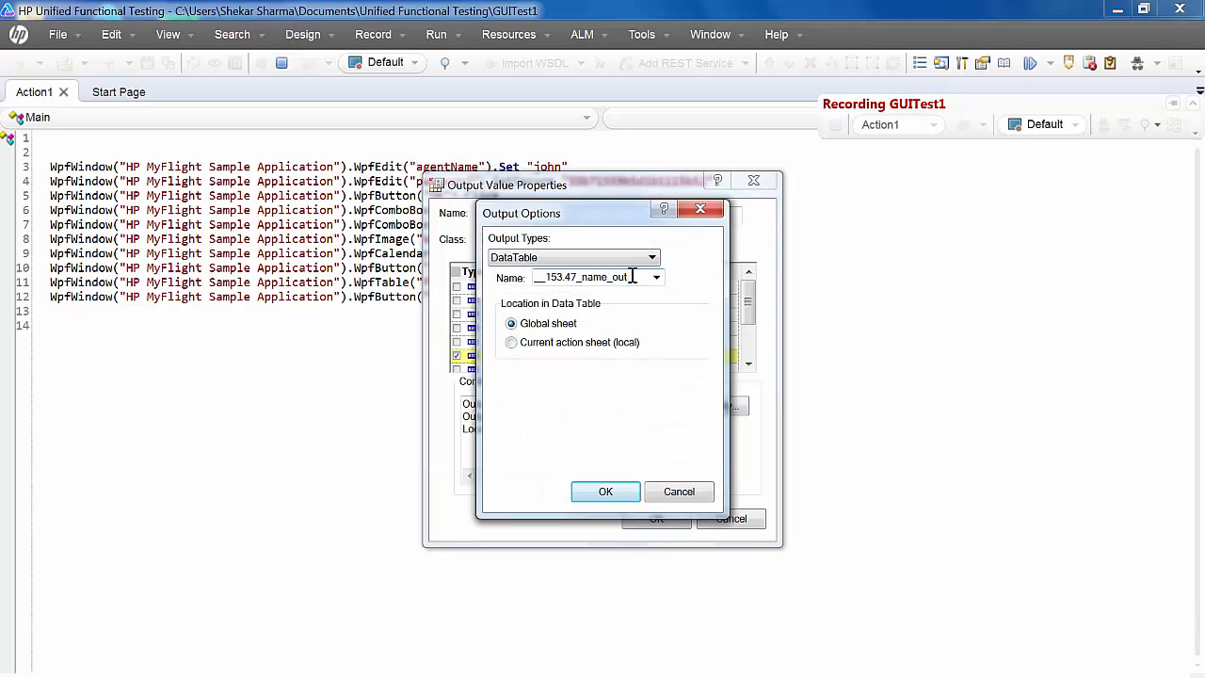
triple_click(584, 277)
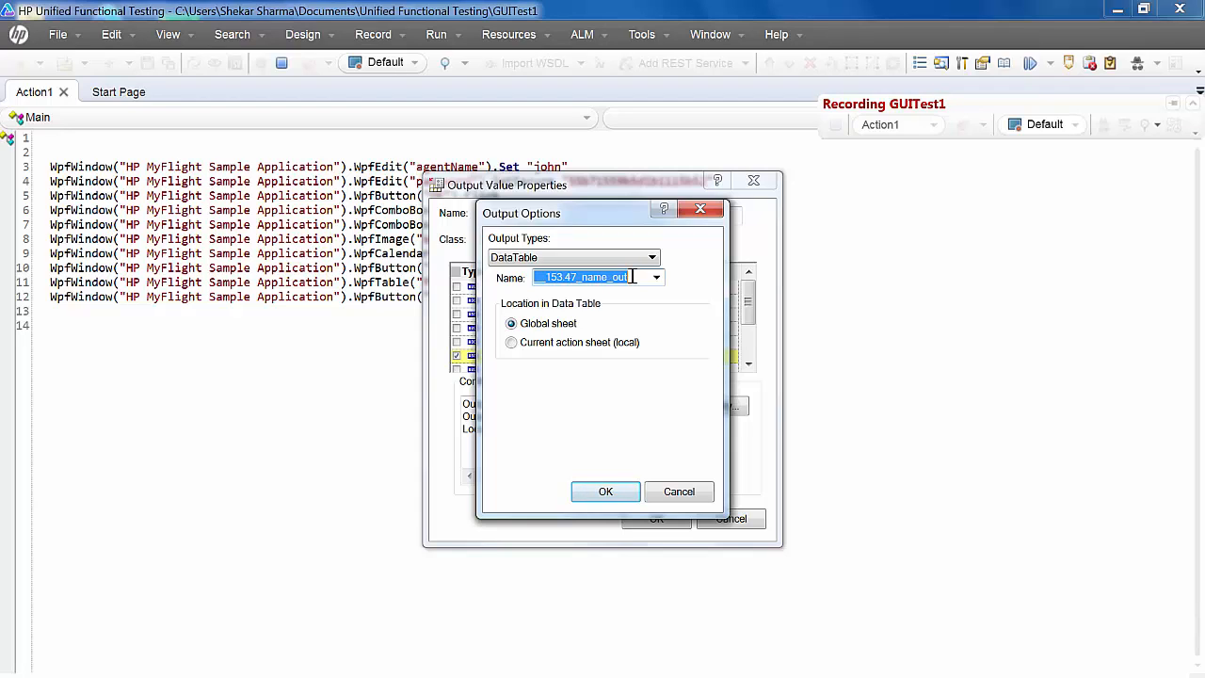
text(Price)
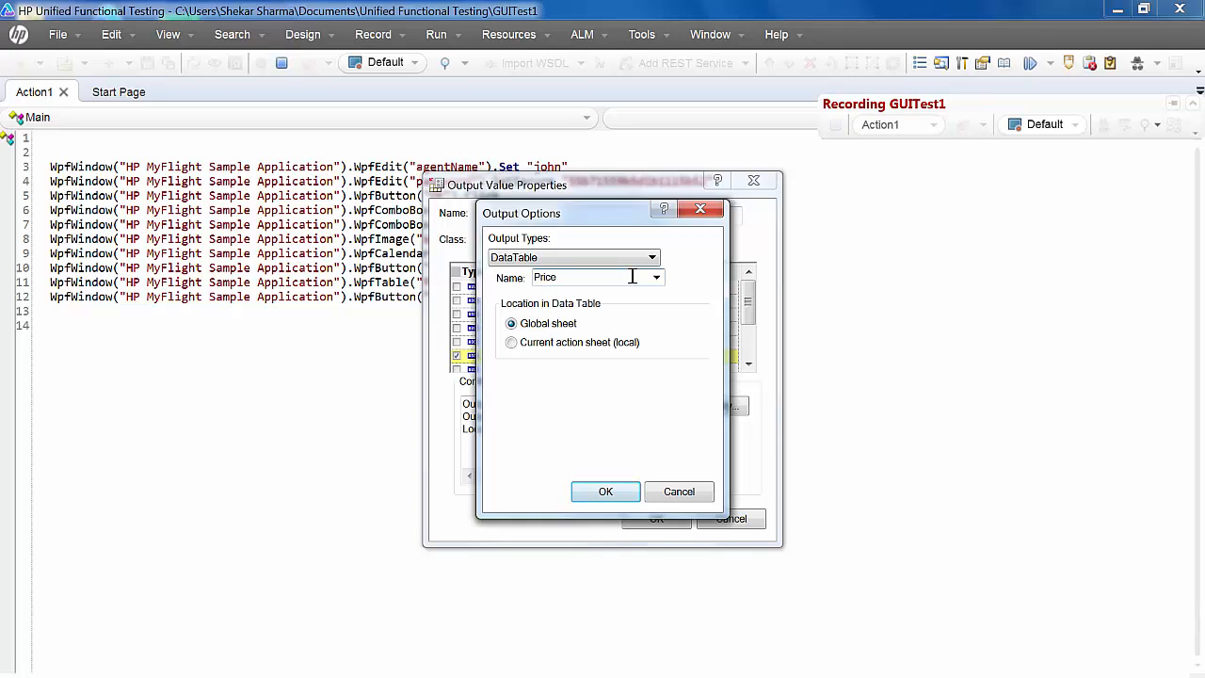
click(606, 489)
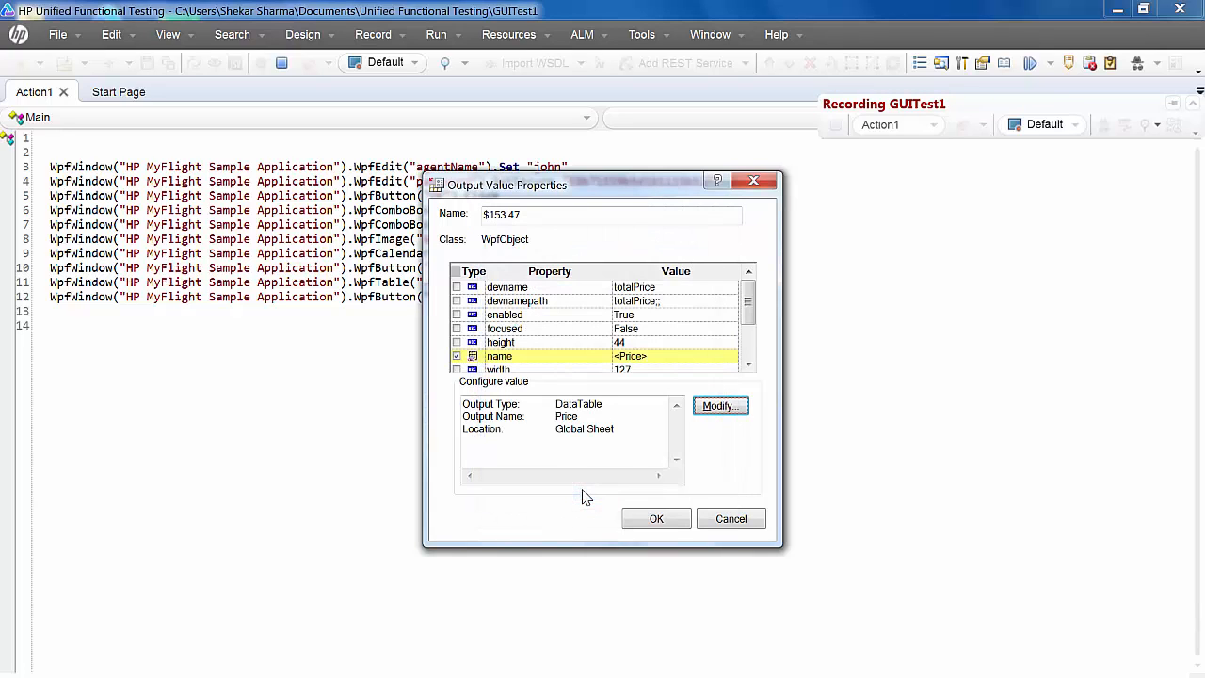
mouse_move(655, 520)
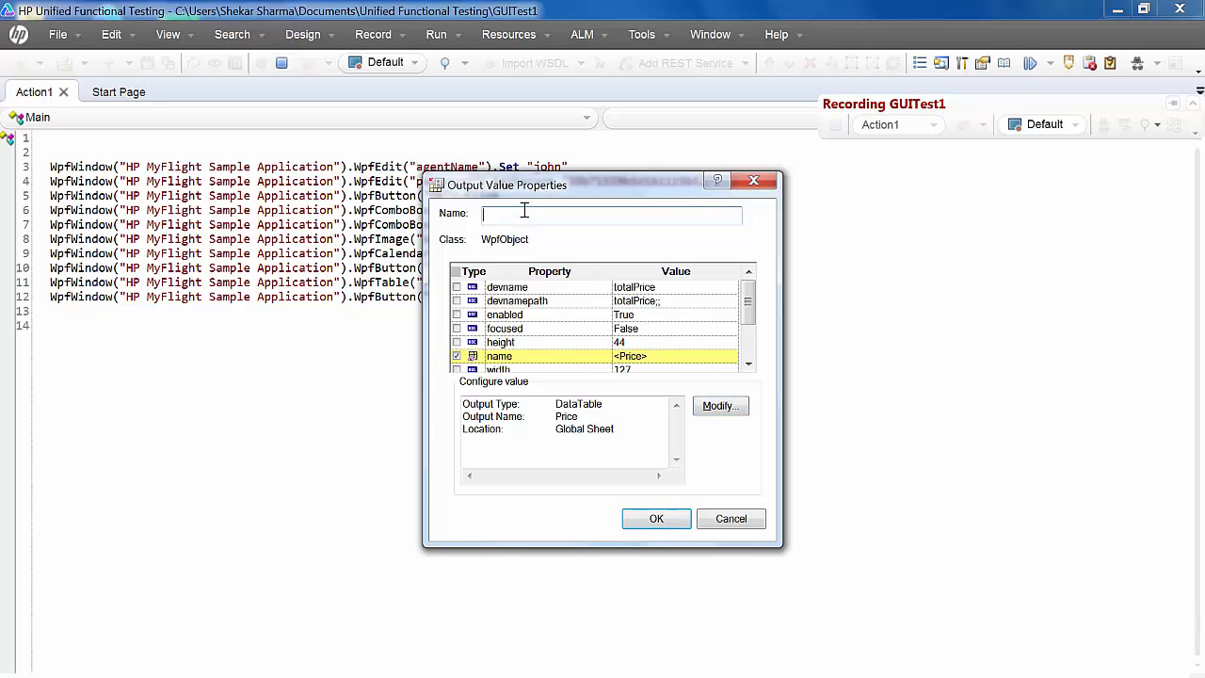
- Name the output checkpoint TotalPrice and confirm it
text(TotalPrice)
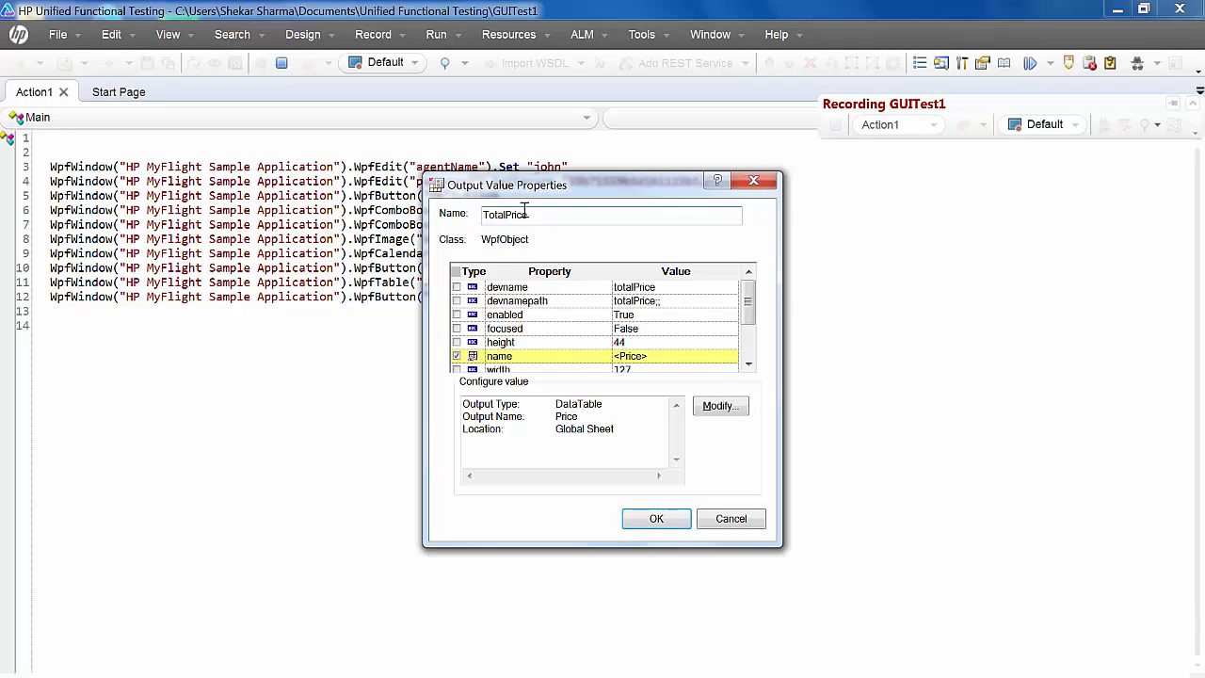
click(655, 517)
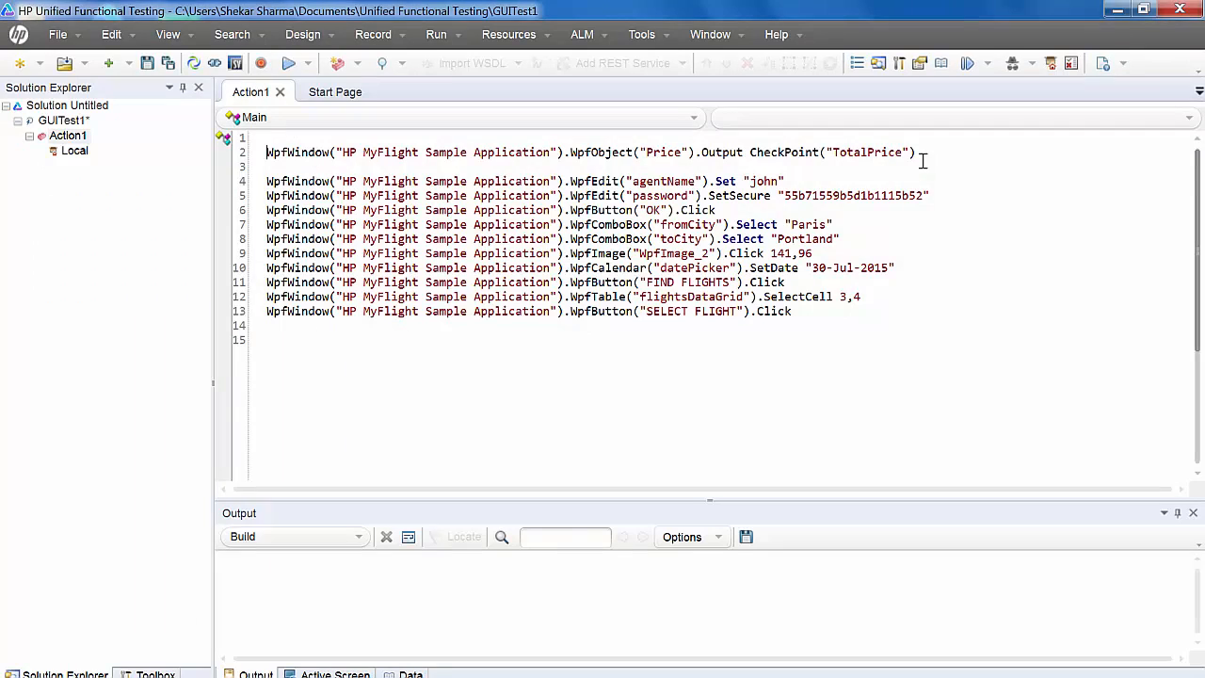
- Delete the TotalPrice line at the top and retype the WpfObject("Price").Output CheckPoint("TotalPrice") statement at the end
double_click(894, 152)
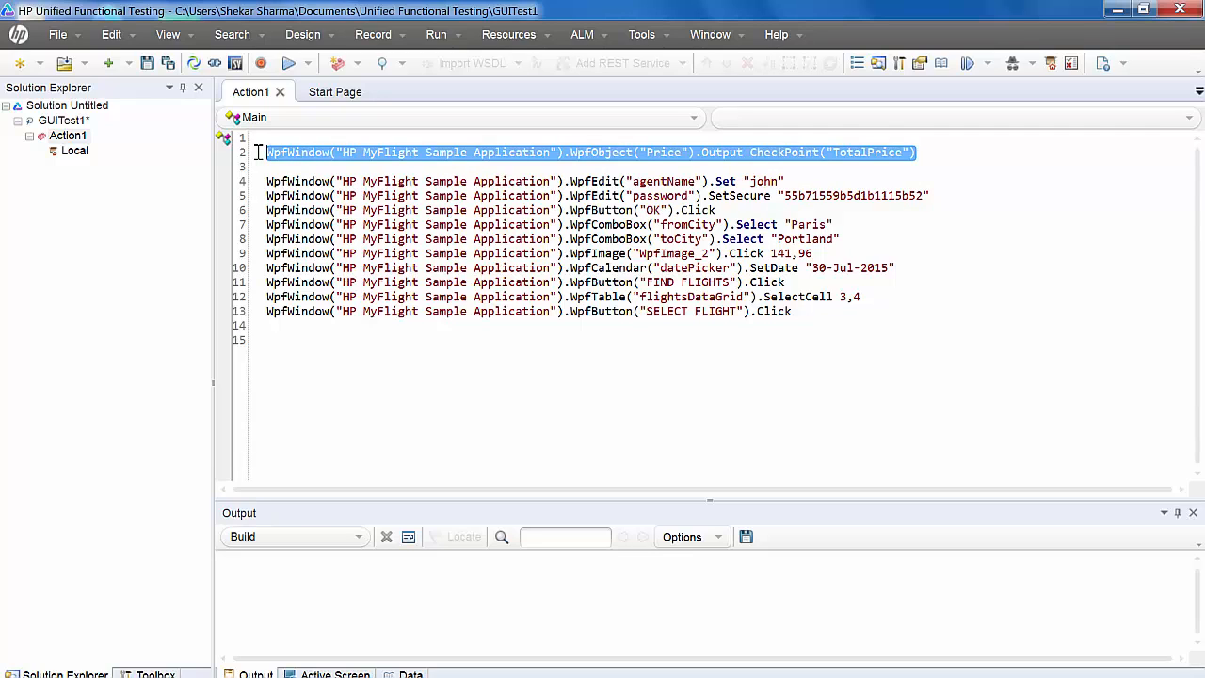
key(Delete)
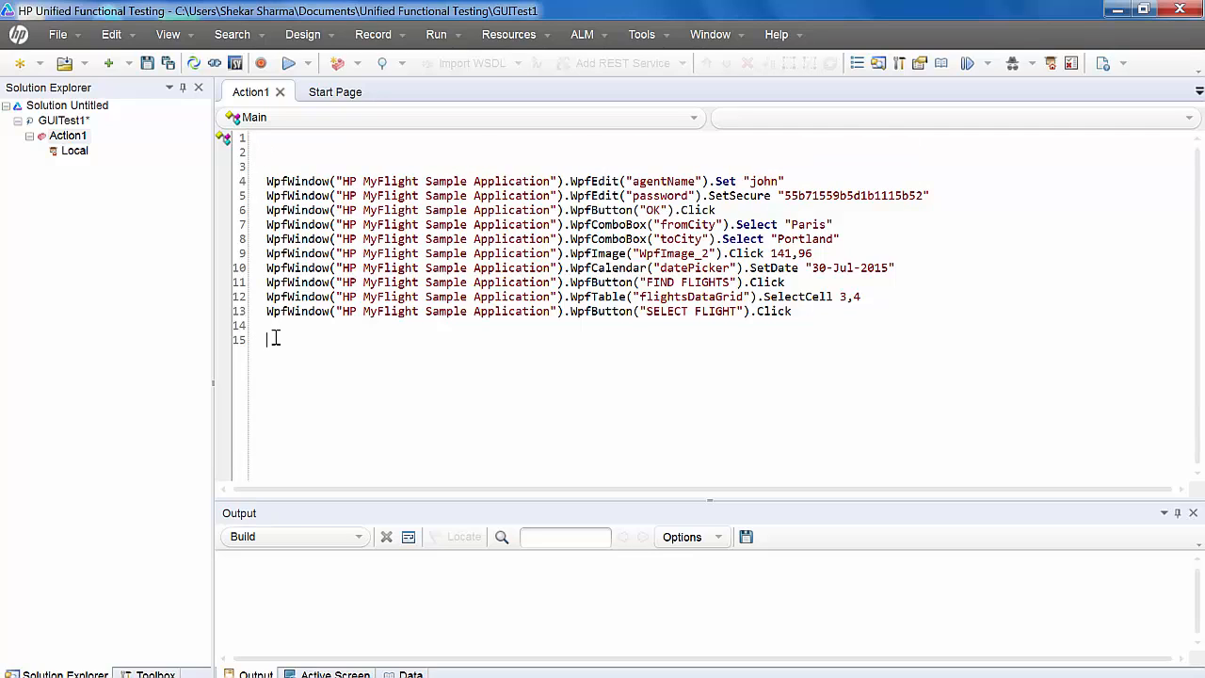
text(WpfWindow("HP MyFlight Sample Application").WpfObject("Price").Output CheckPoint("TotalPrice"))
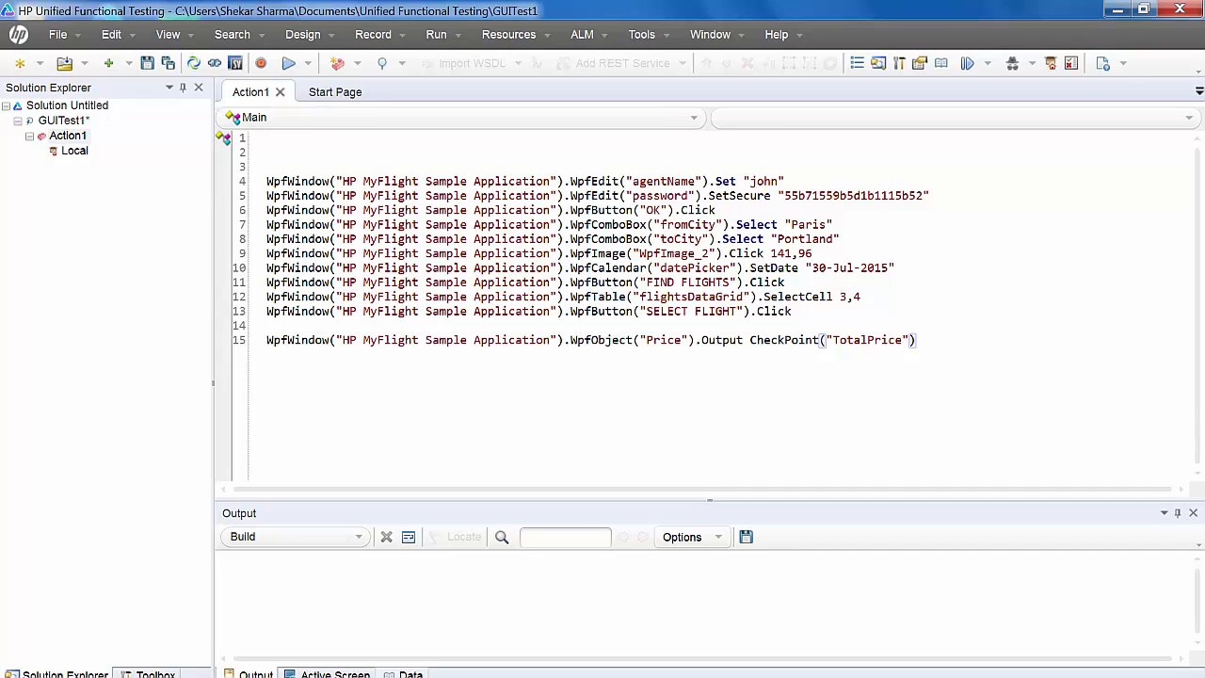
click(411, 674)
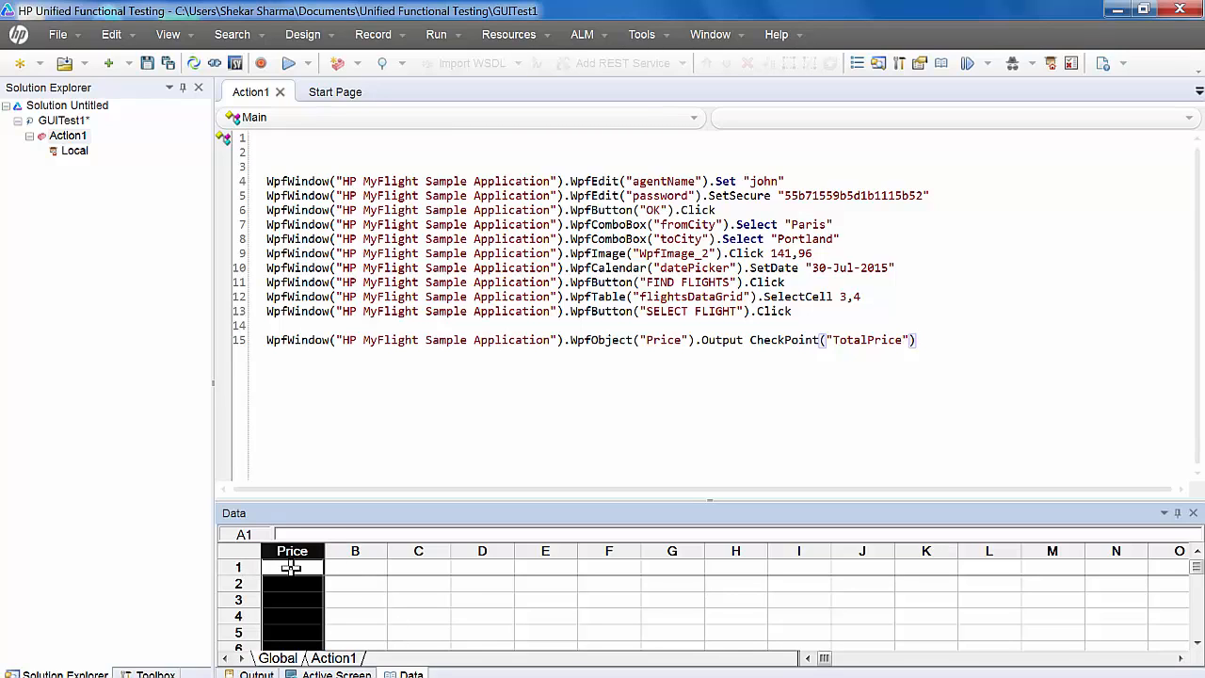
- Show the Data pane with its empty Price column
click(292, 565)
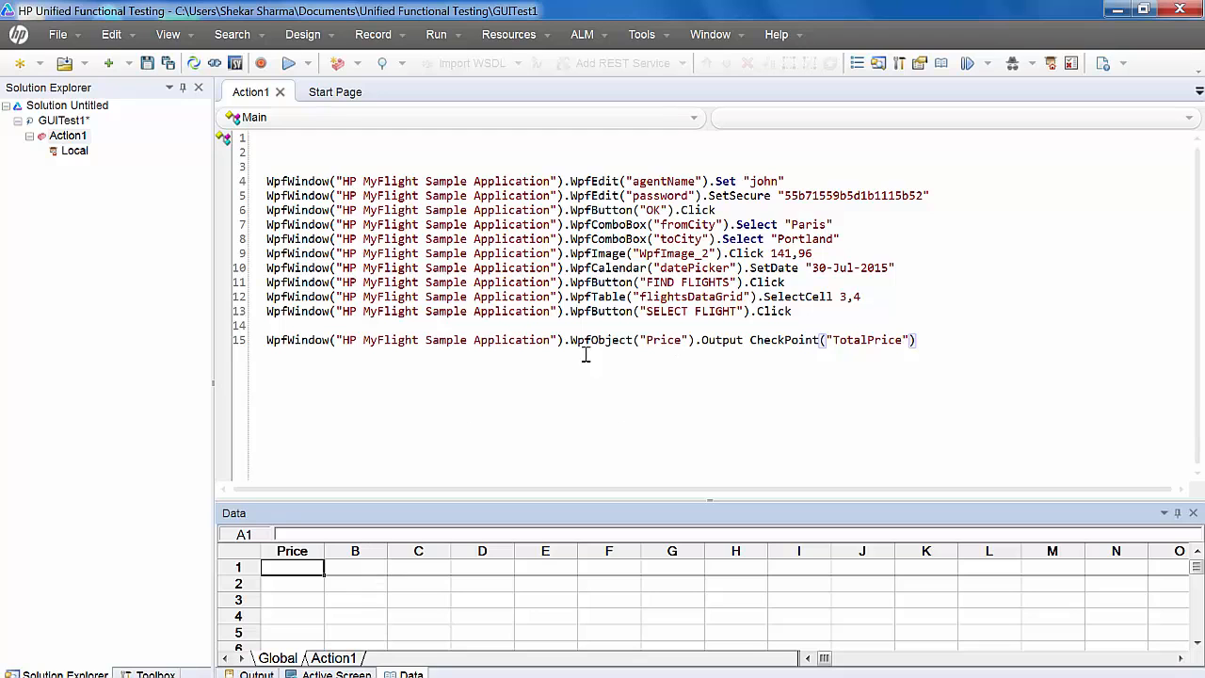
mouse_move(350, 529)
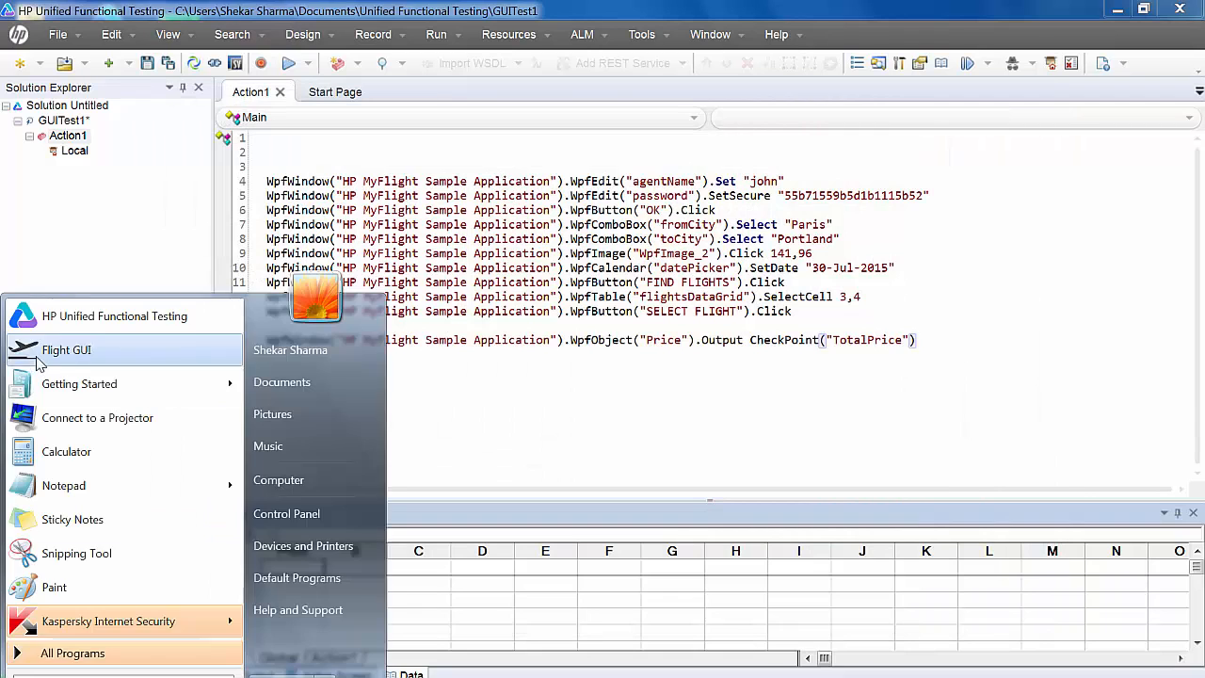
- Relaunch the Flight GUI app and run the test to completion
click(66, 349)
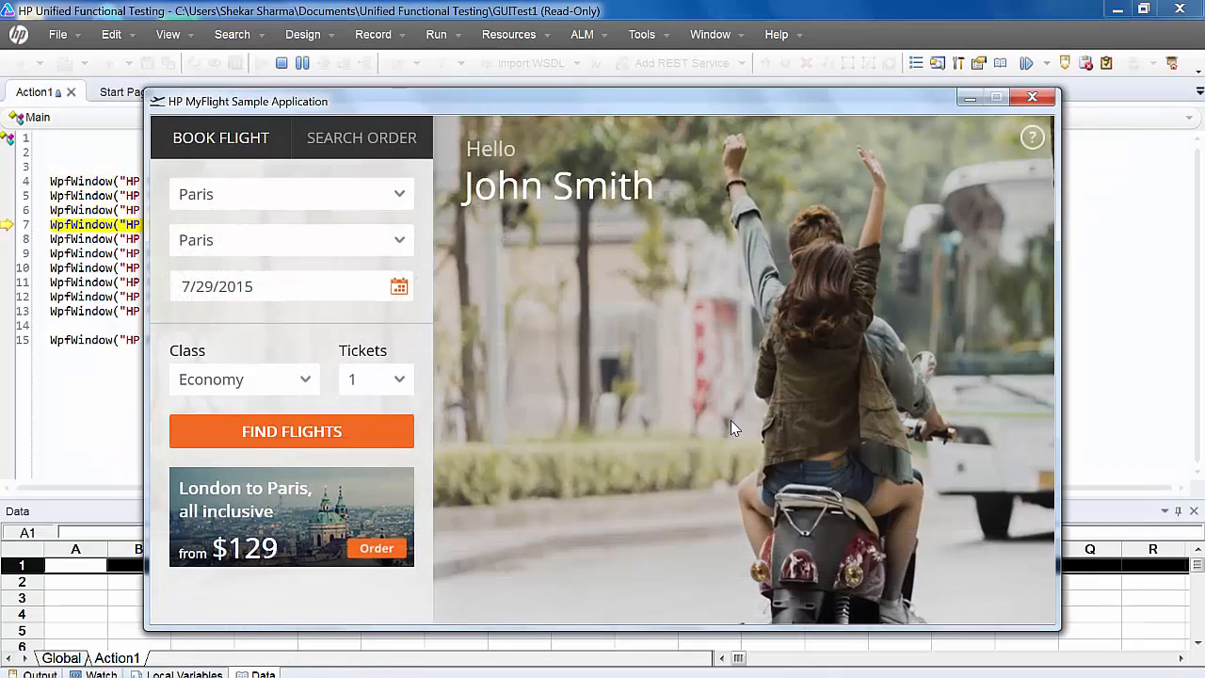
click(289, 431)
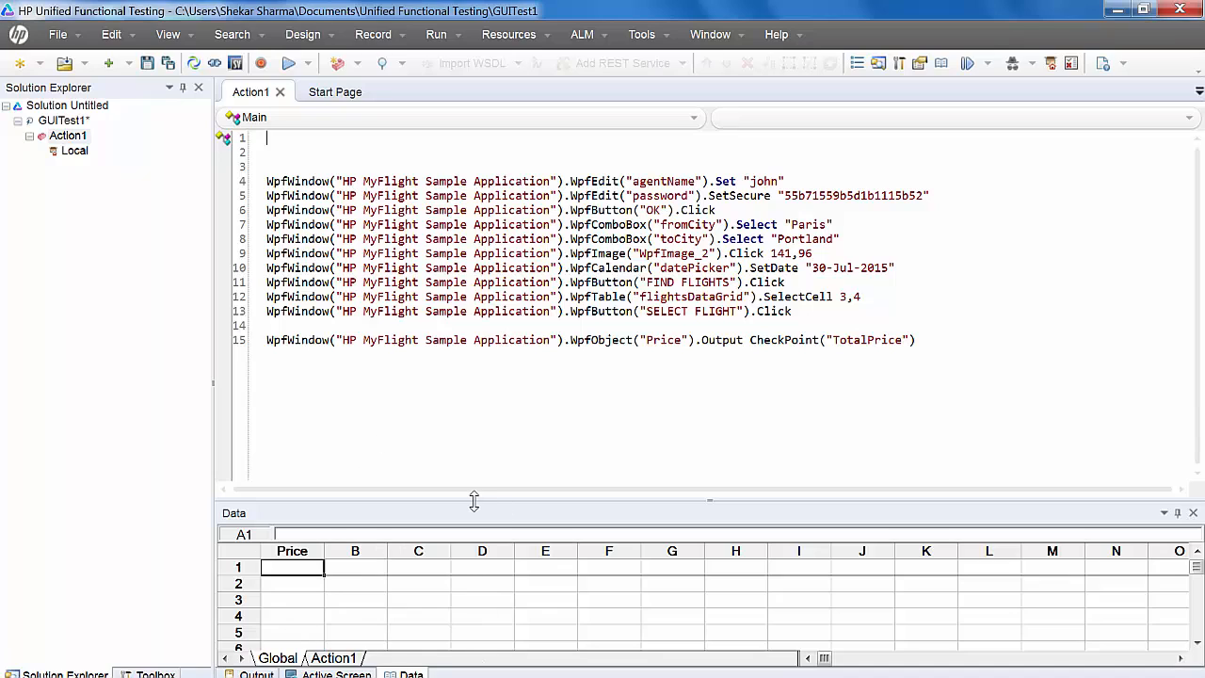
mouse_move(290, 569)
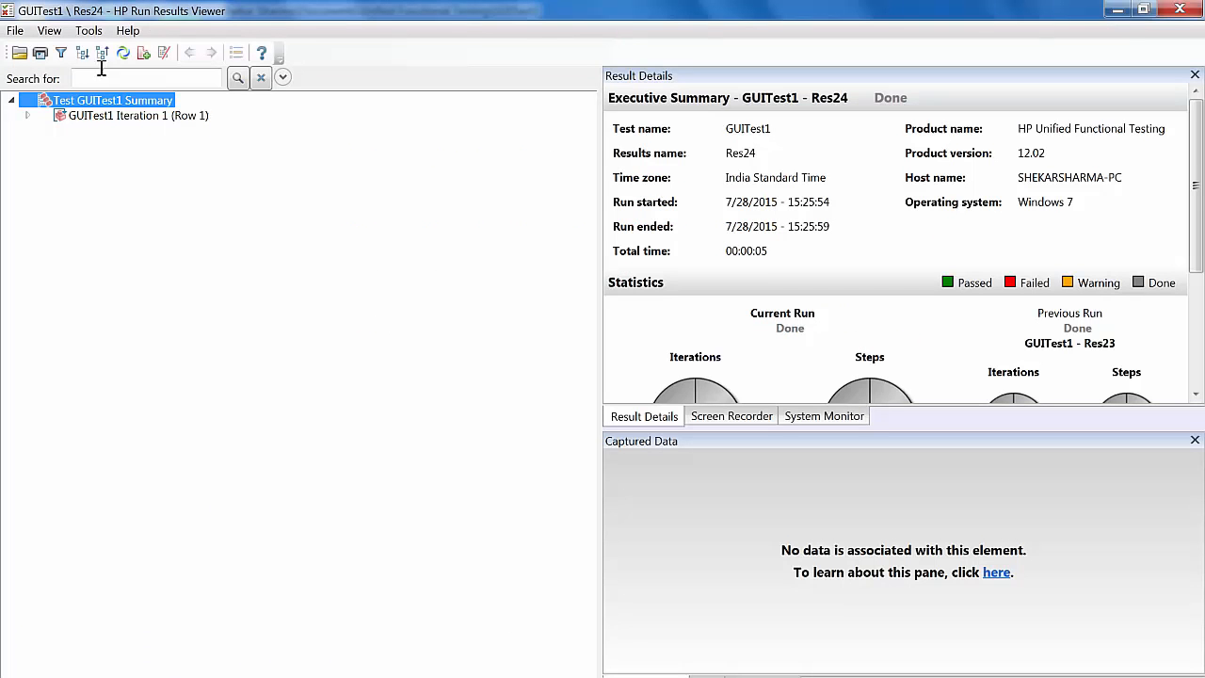
- Expand the run results and view the $153.47 captured by the TotalPrice output
click(26, 115)
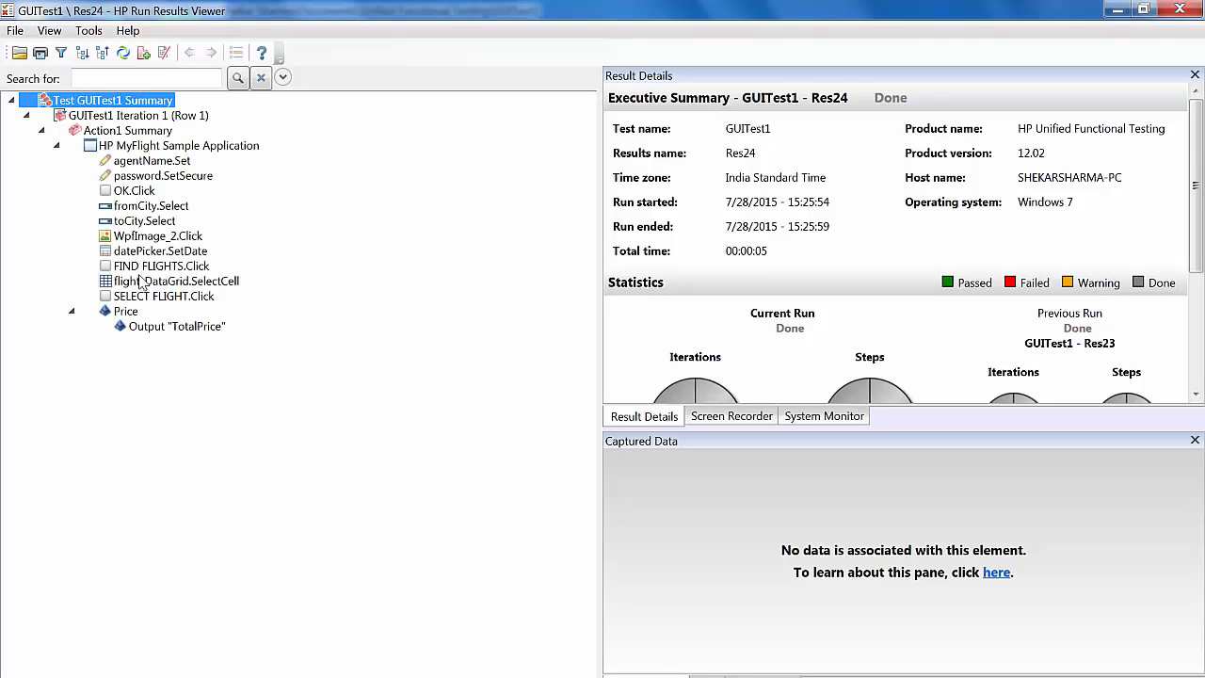
click(175, 325)
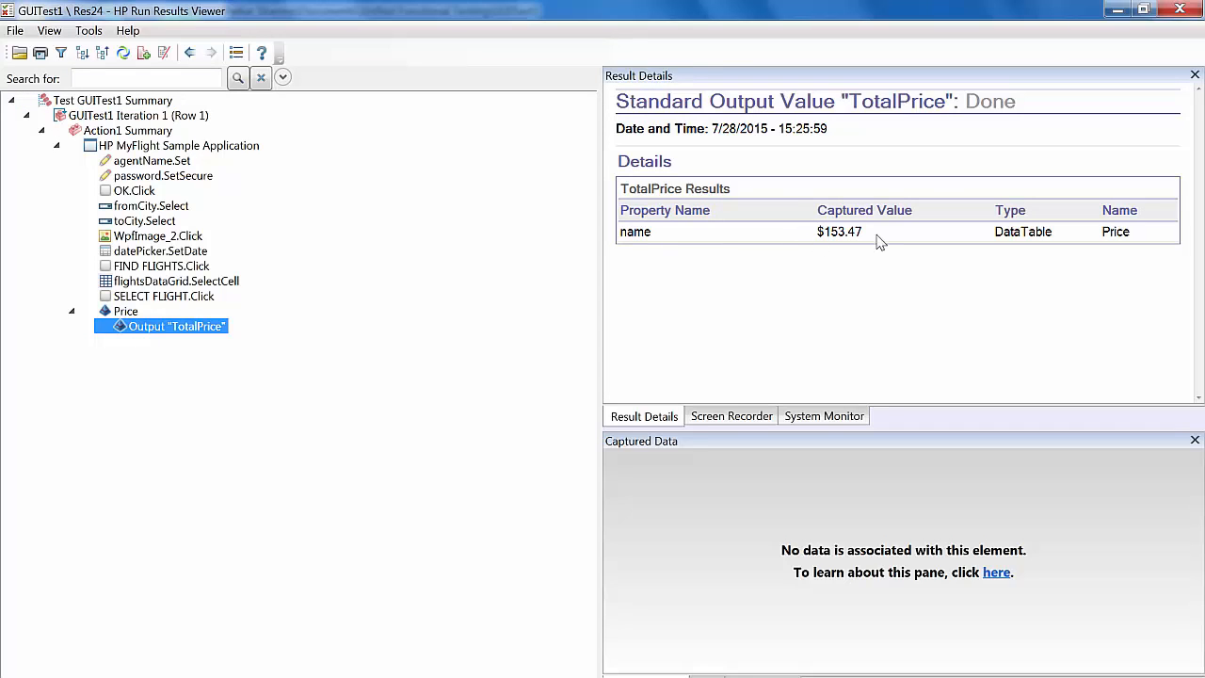
mouse_move(792, 386)
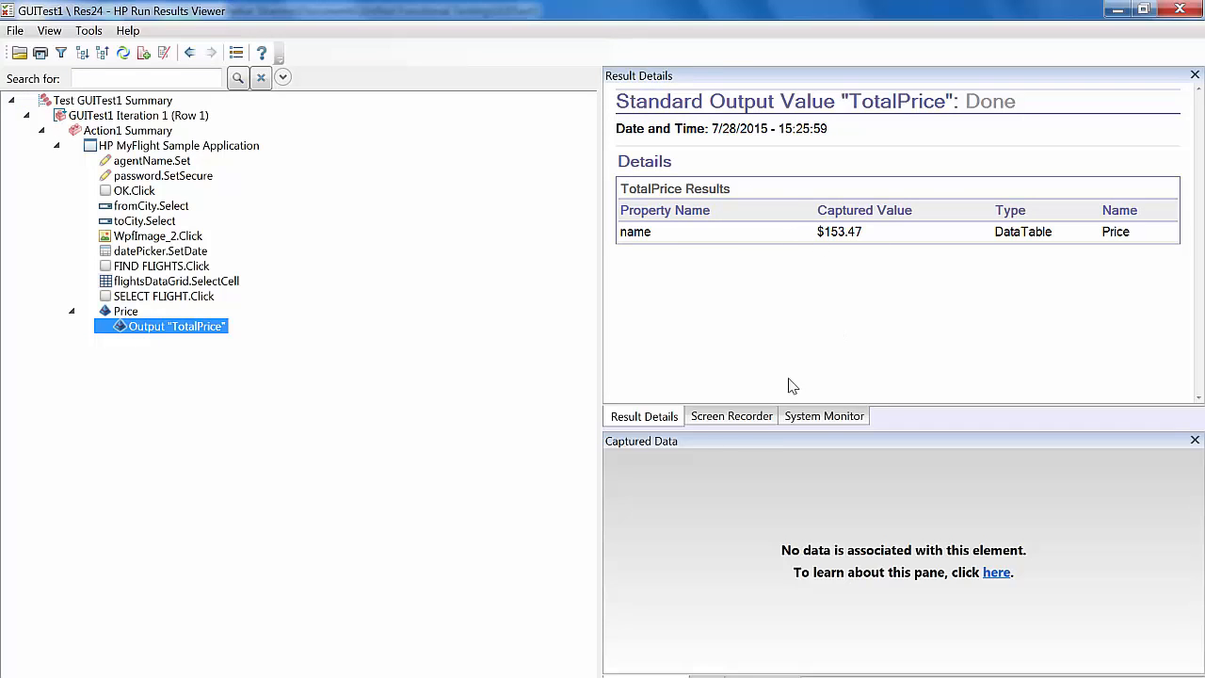
mouse_move(700, 670)
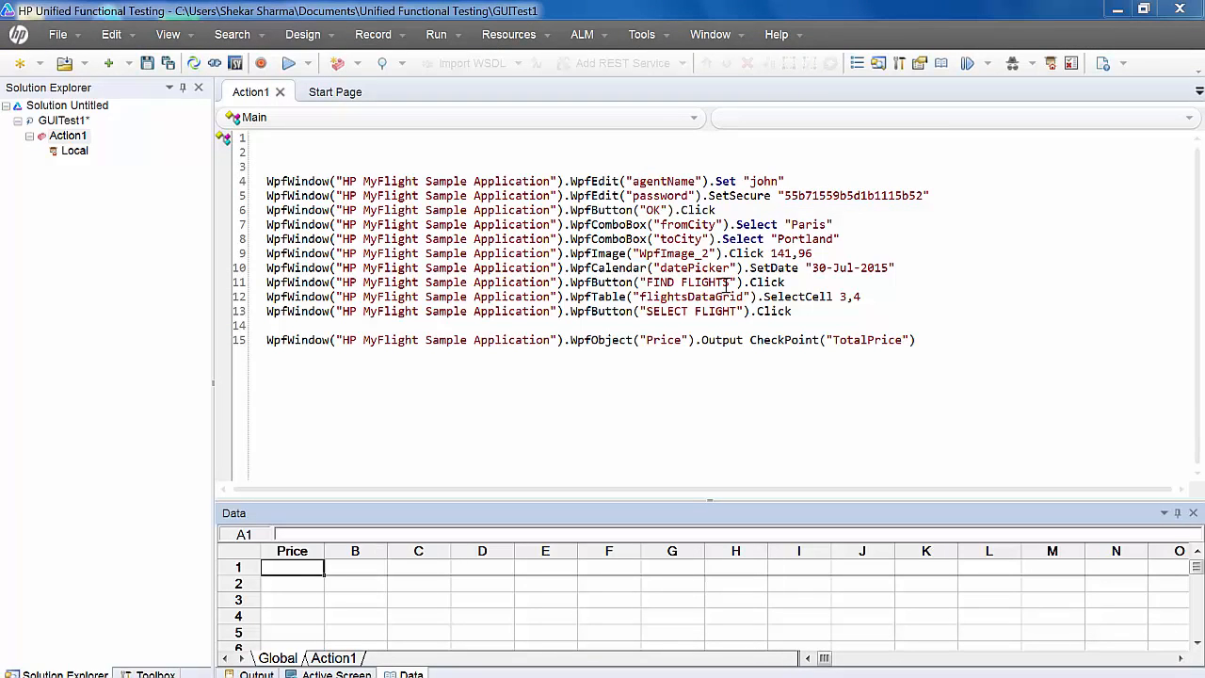
mouse_move(365, 637)
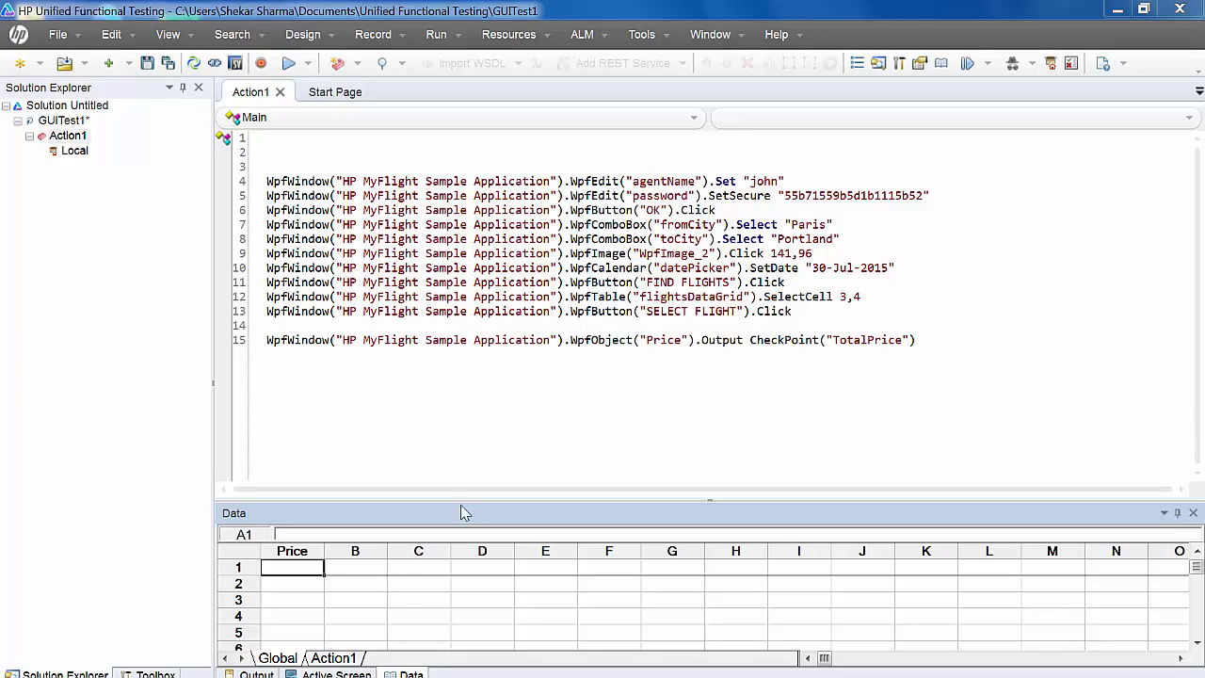
- View the date step's Active Screen, start an output value on the 7/30/2015 datePicker, then cancel it
click(335, 674)
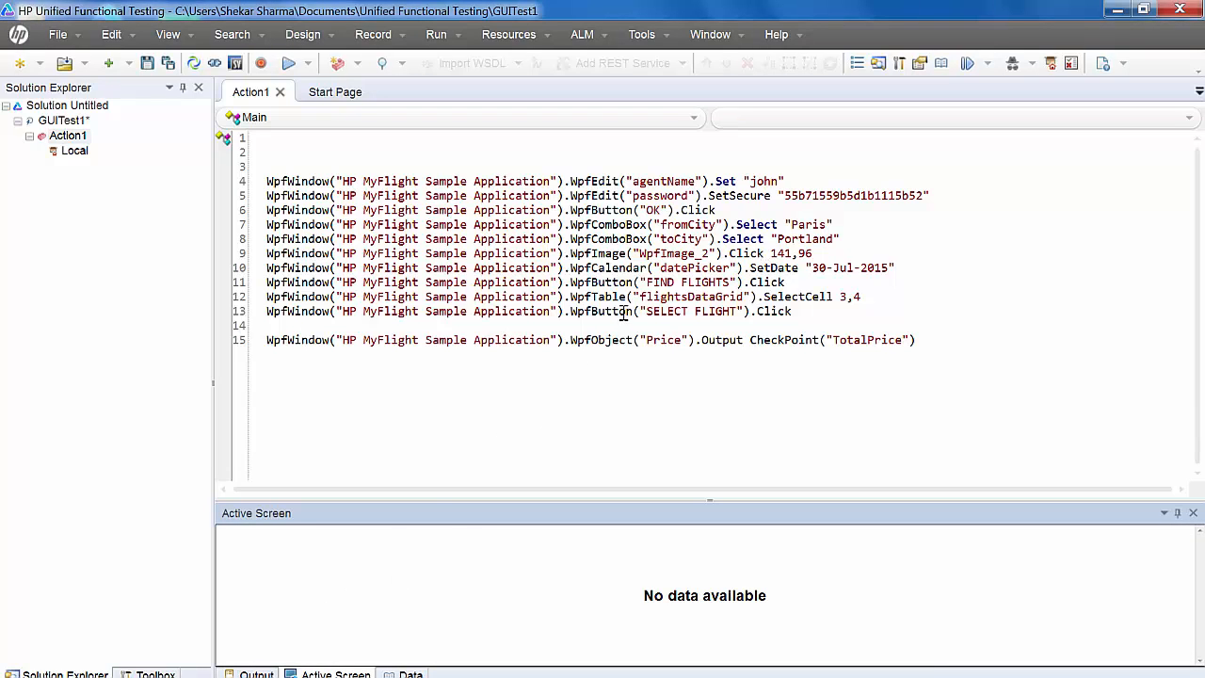
click(621, 267)
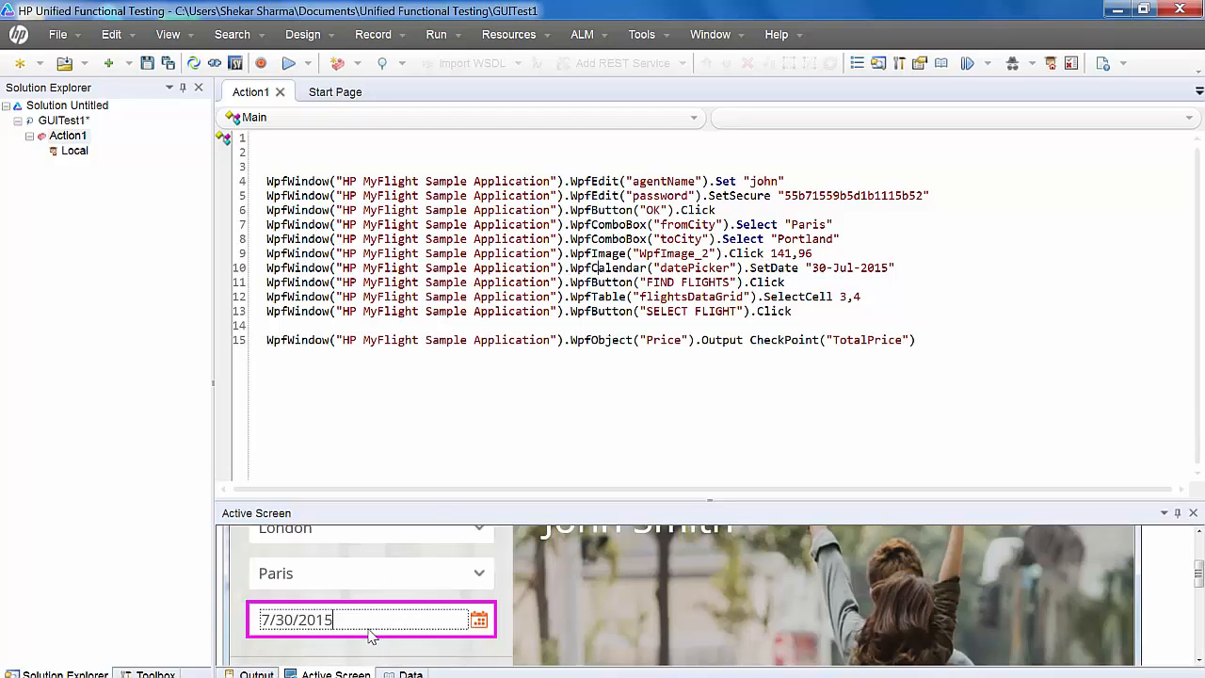
mouse_move(405, 619)
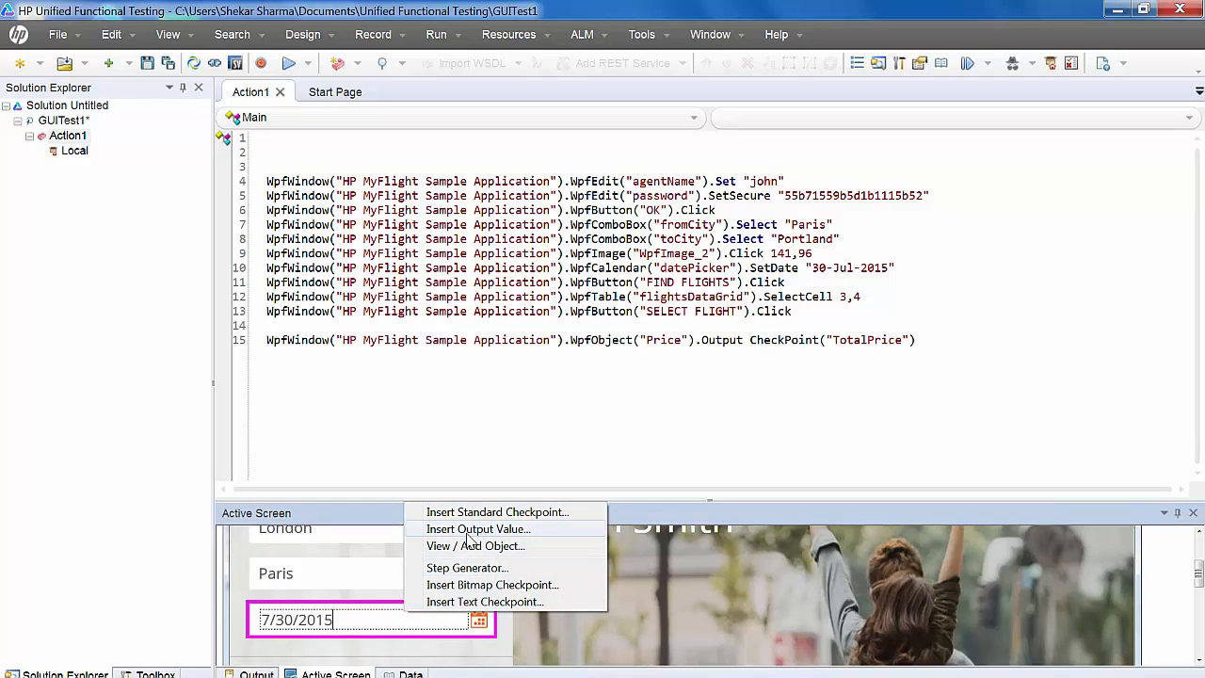
click(477, 527)
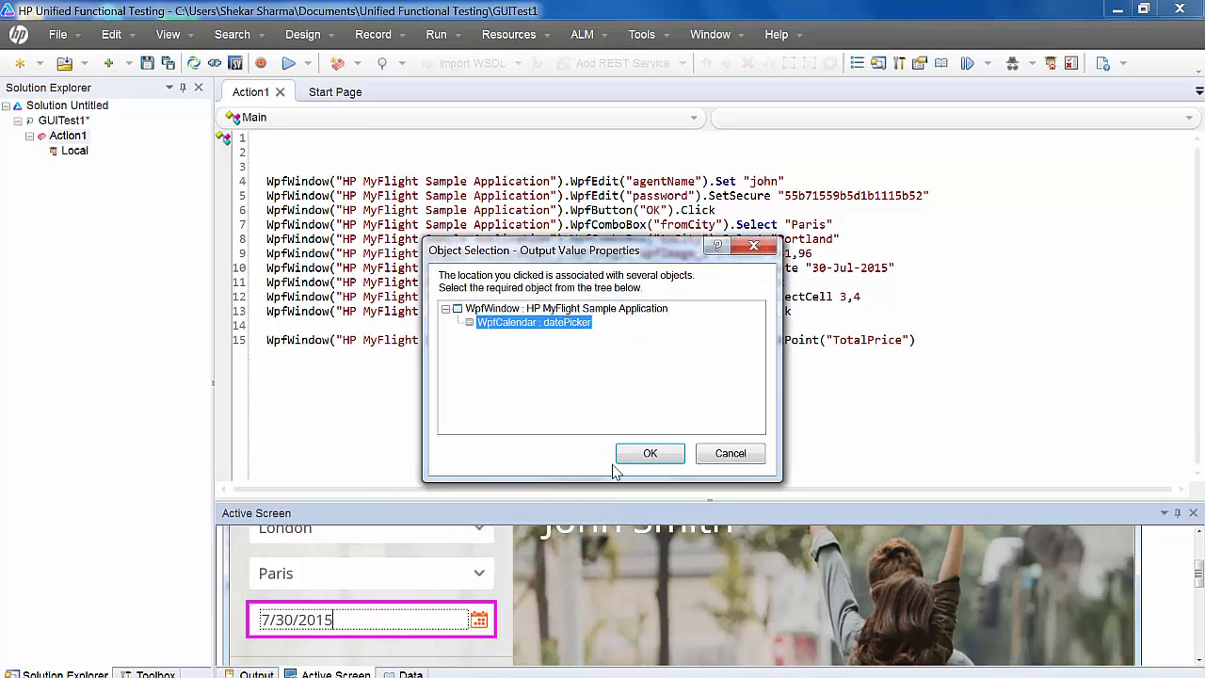
click(650, 451)
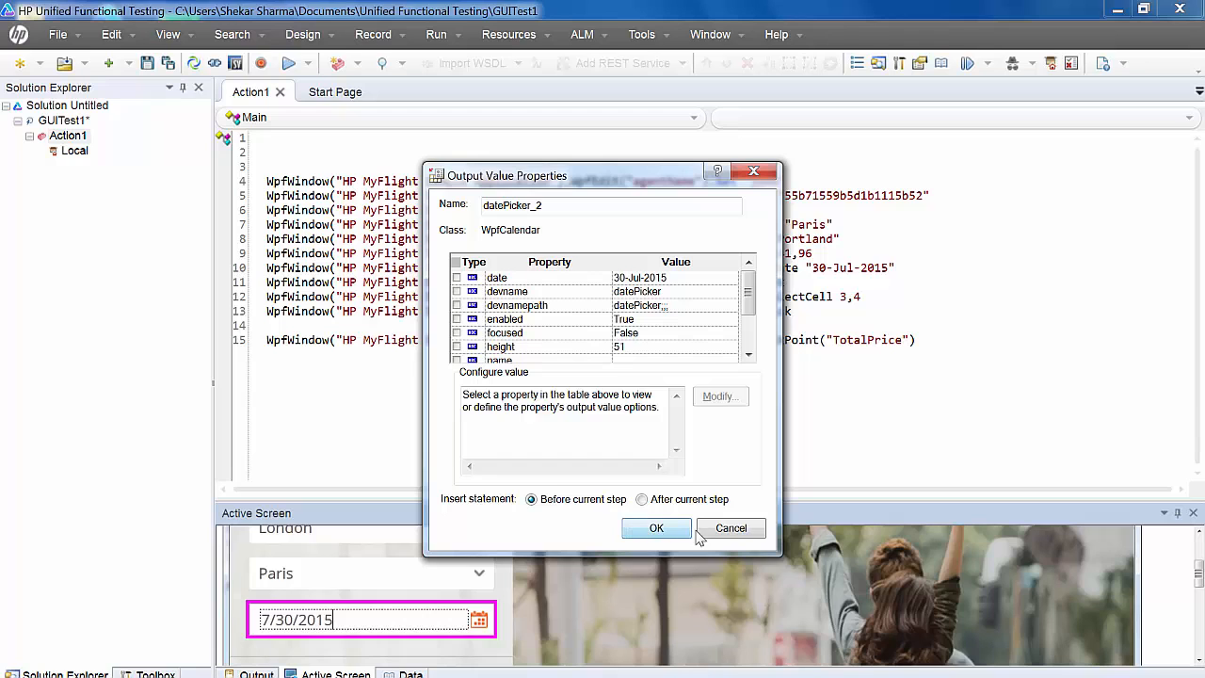
click(656, 527)
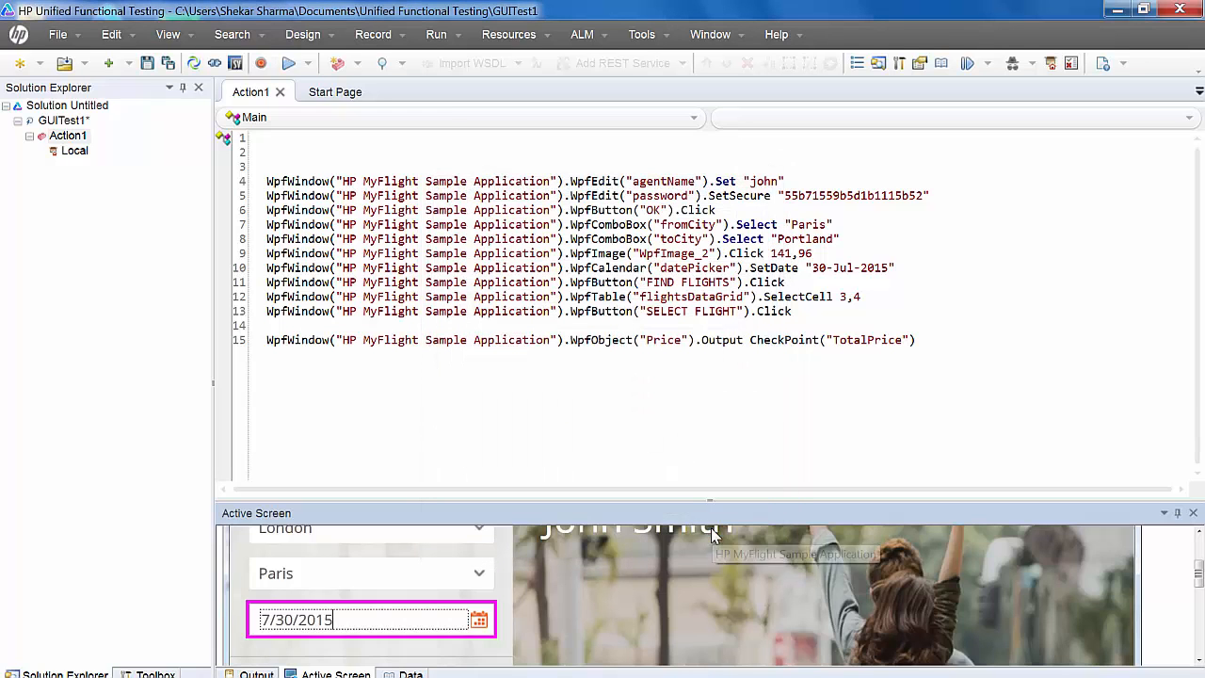